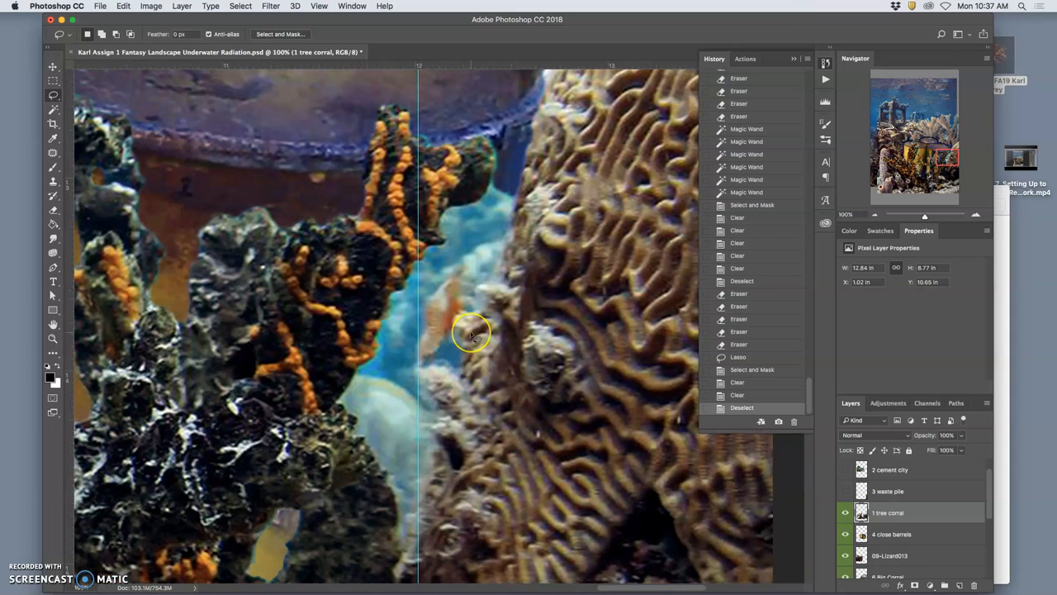
{"action": "mouse_move", "coordinate": [438, 504]}
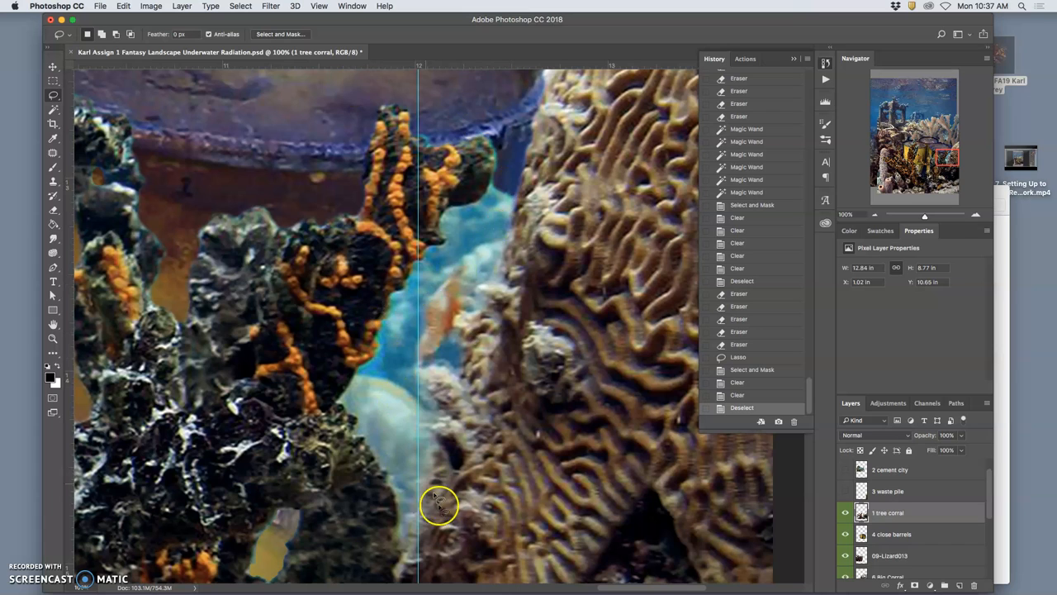
{"action": "mouse_move", "coordinate": [396, 210]}
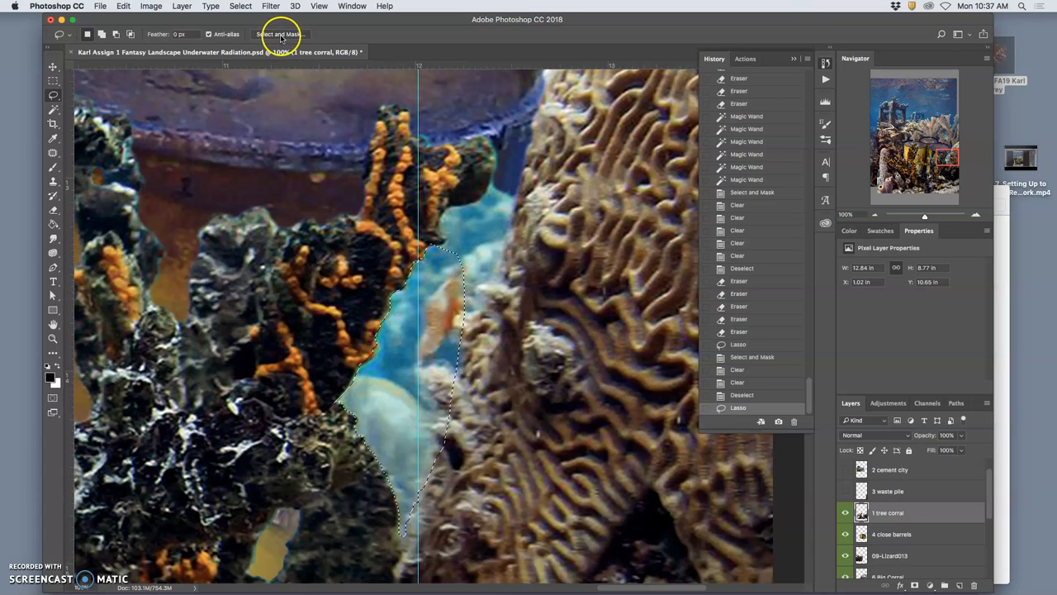
Refine the lassoed blue water patch between the tree coral and brain coral in Select and Mask
{"action": "left_click", "coordinate": [280, 34]}
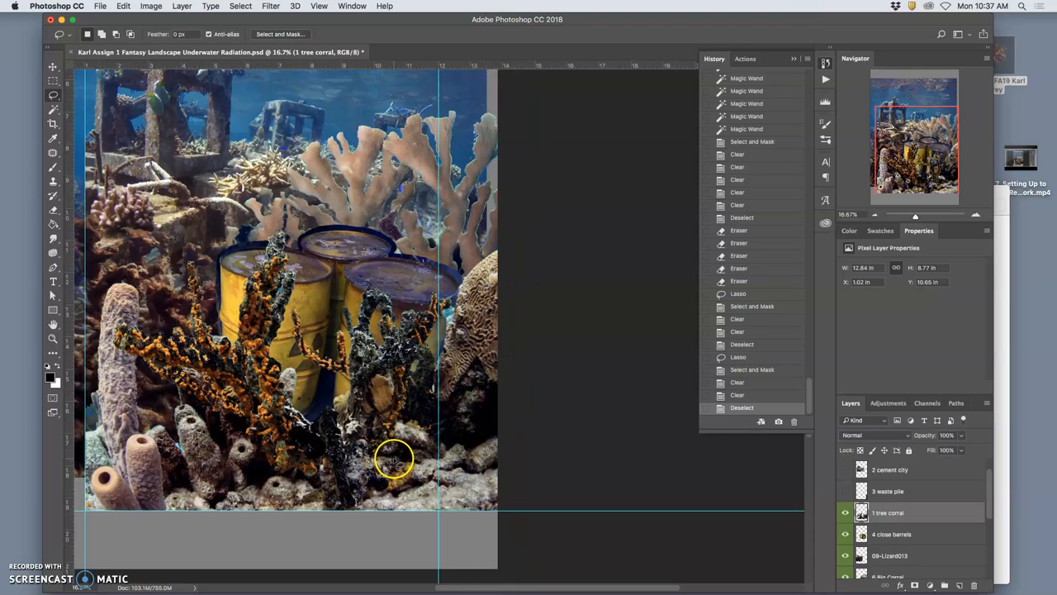
{"action": "mouse_move", "coordinate": [192, 402]}
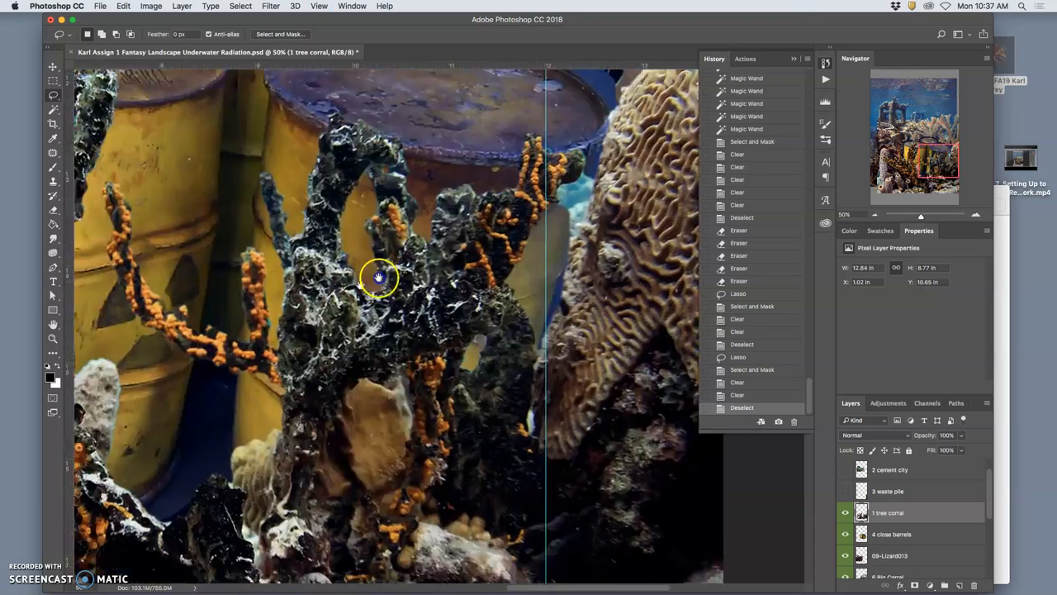
Pan across the tree coral to bring the tube sponges and their blue fringes into view
{"action": "left_click_drag", "start_coordinate": [380, 277], "coordinate": [390, 399]}
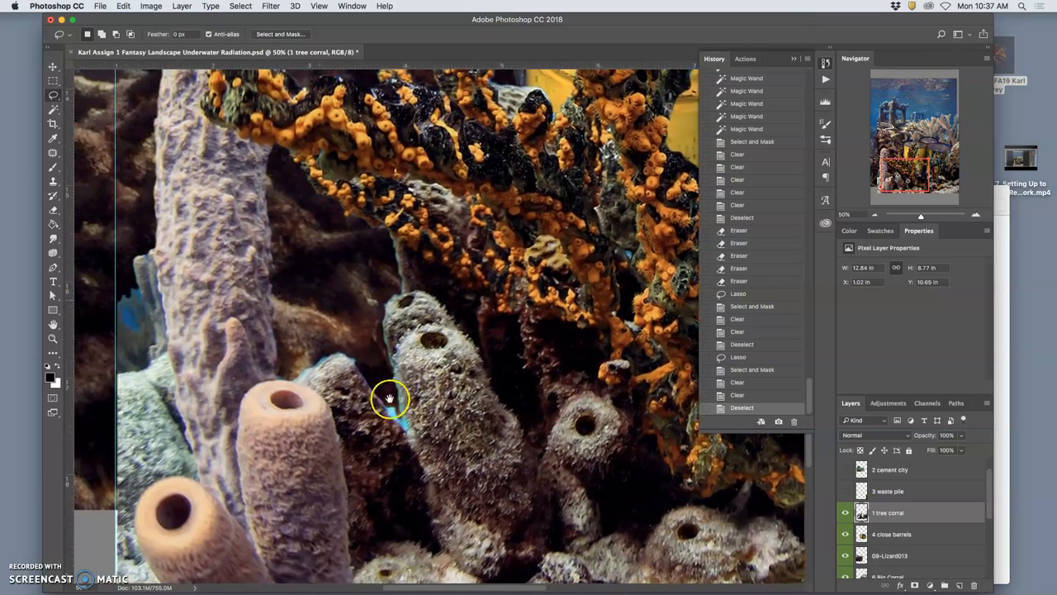
{"action": "left_click_drag", "start_coordinate": [391, 399], "coordinate": [358, 342]}
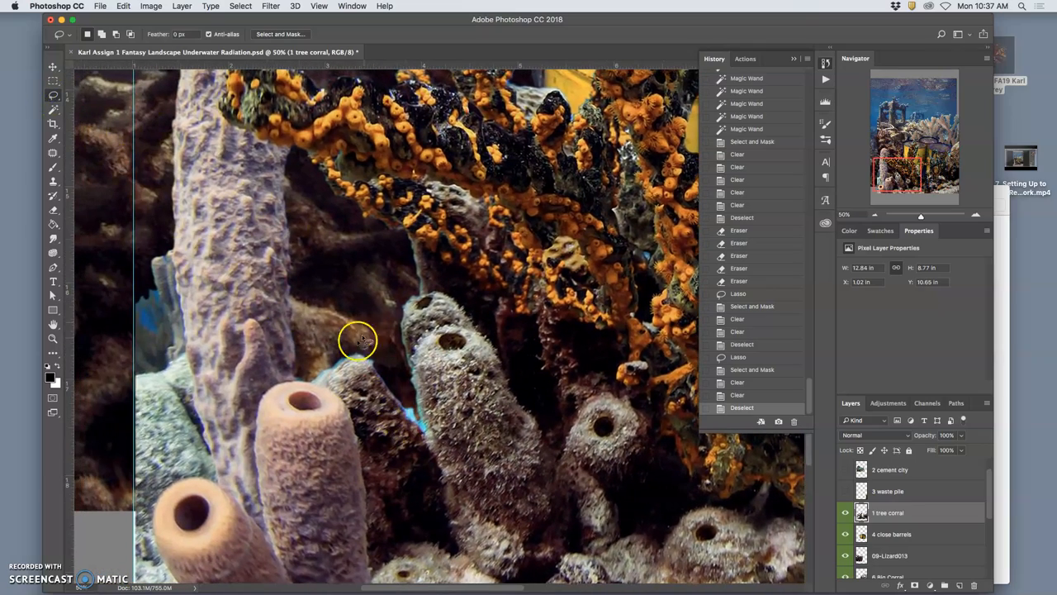
{"action": "mouse_move", "coordinate": [300, 380]}
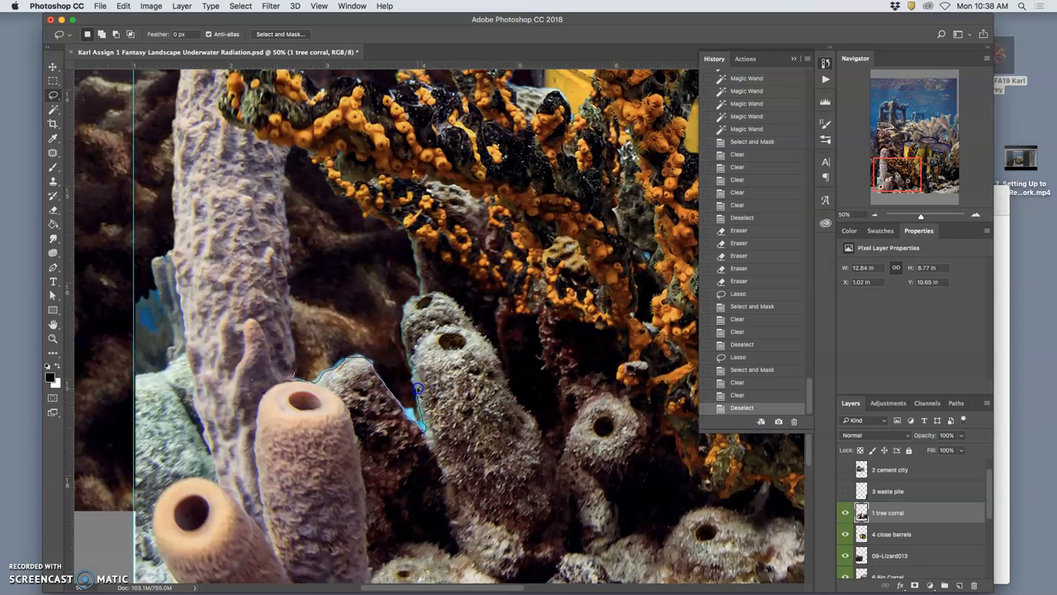
{"action": "mouse_move", "coordinate": [363, 339]}
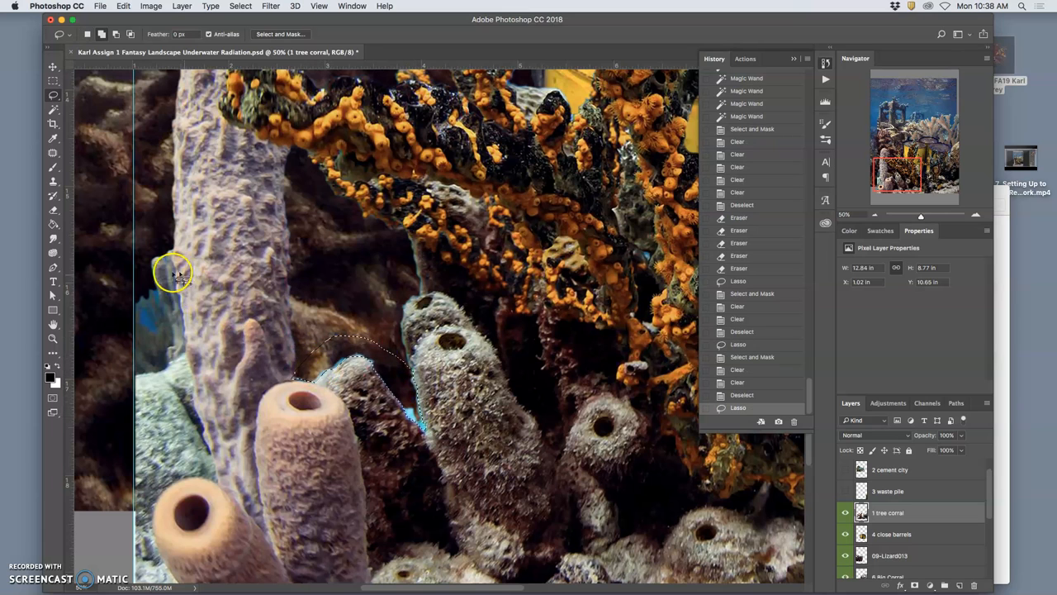
{"action": "mouse_move", "coordinate": [159, 291]}
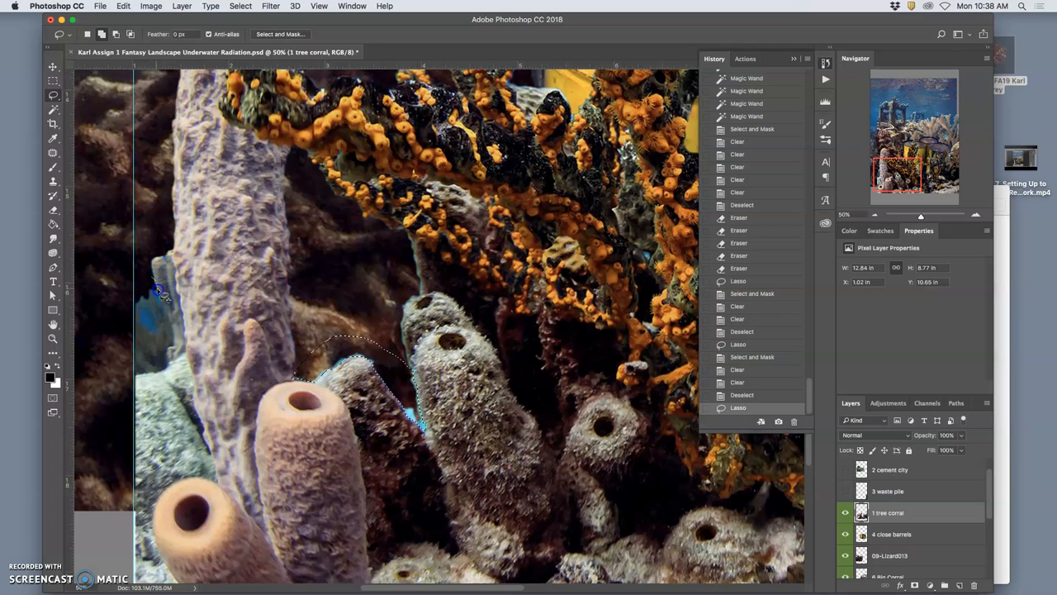
{"action": "mouse_move", "coordinate": [153, 294]}
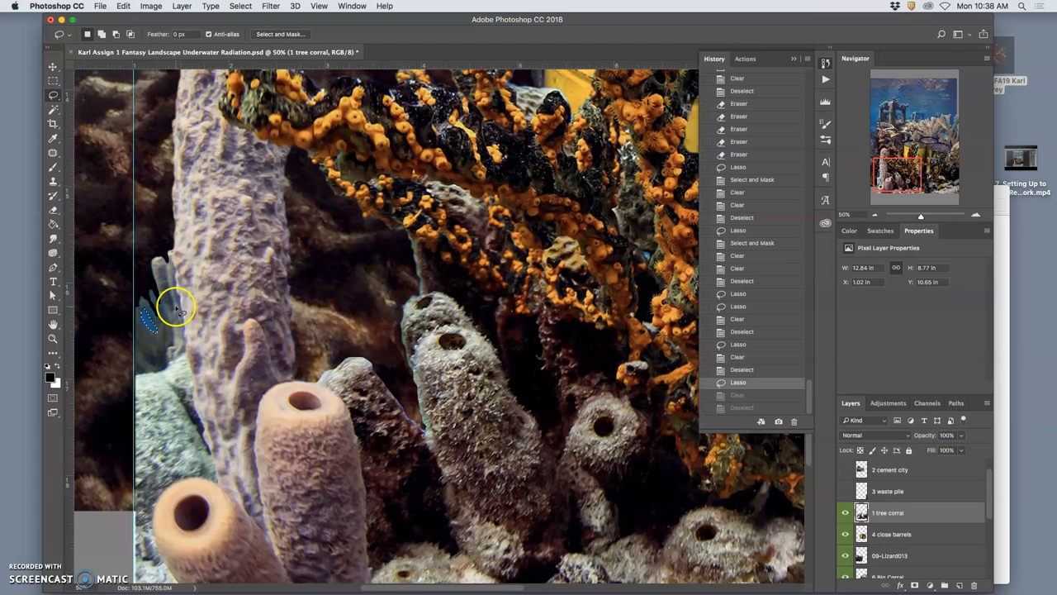
Burn the coral edges by the tall sponge, sponge bases and barrel-front coral base
{"action": "left_click", "coordinate": [52, 253]}
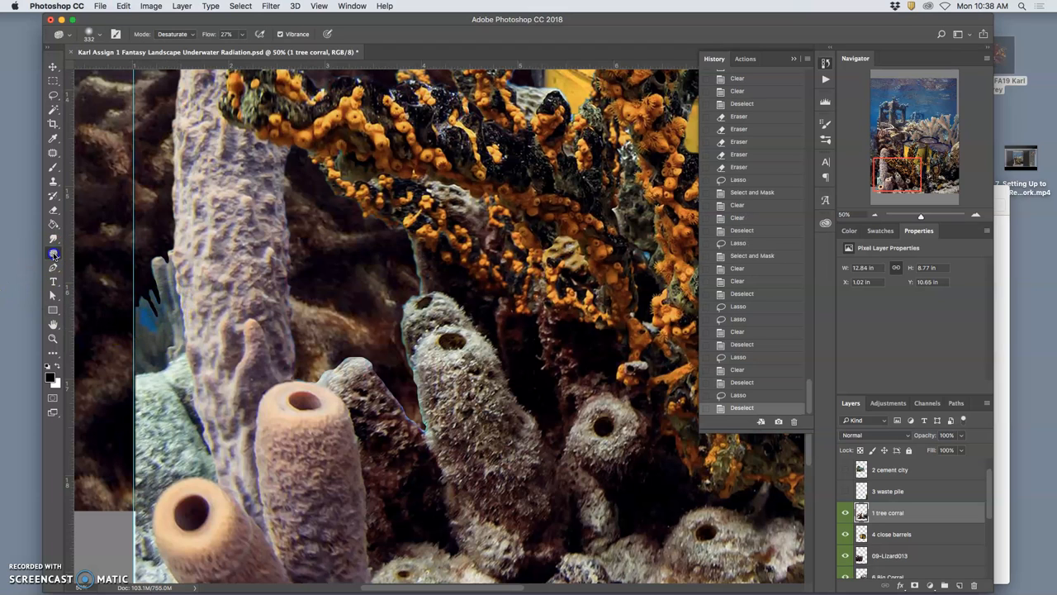
{"action": "left_click", "coordinate": [53, 252]}
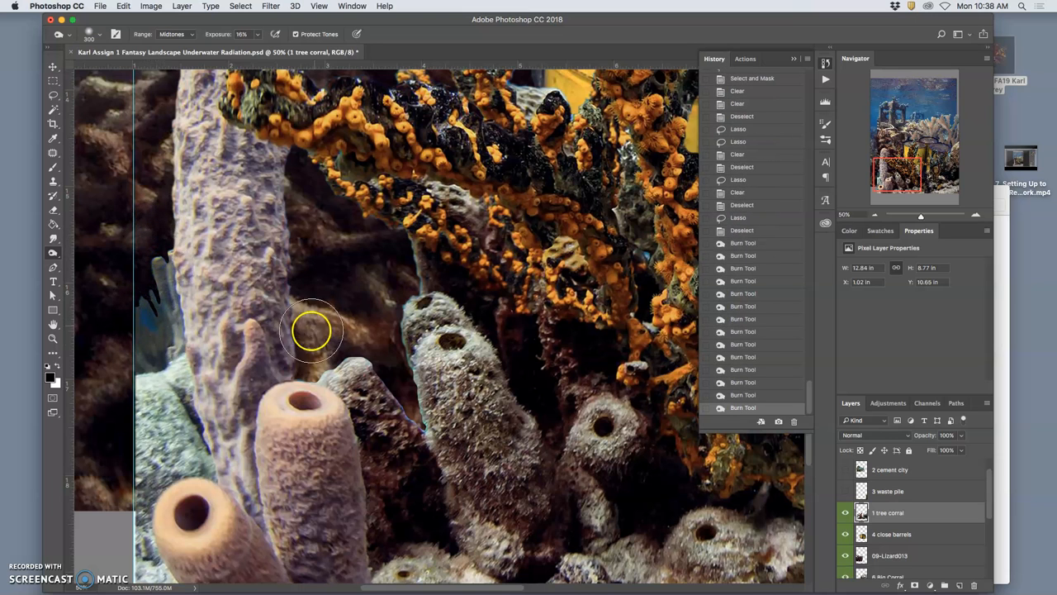
{"action": "left_click_drag", "start_coordinate": [312, 331], "coordinate": [403, 417]}
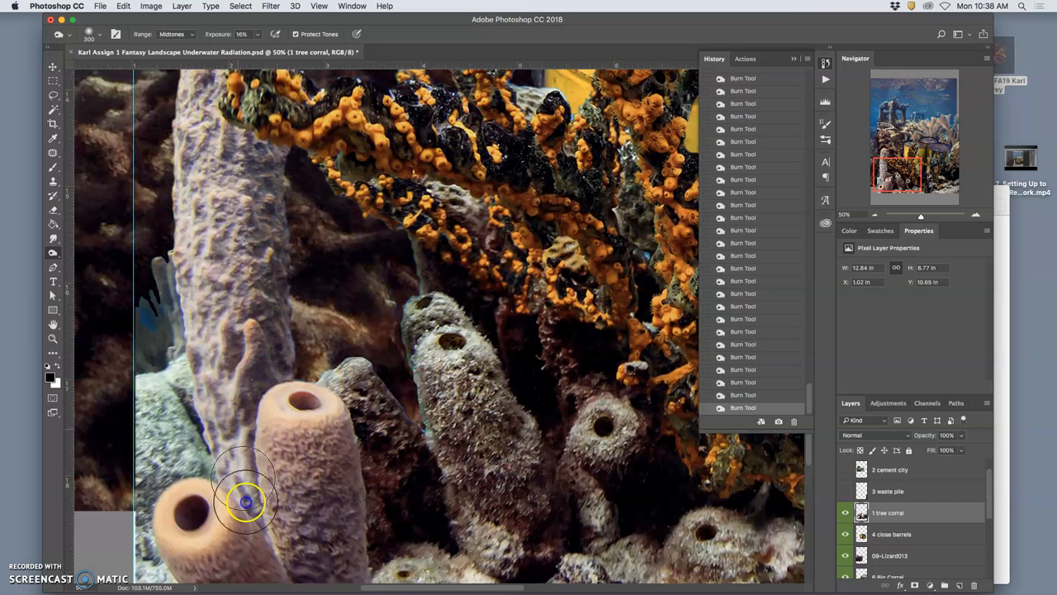
{"action": "left_click_drag", "start_coordinate": [248, 495], "coordinate": [283, 322]}
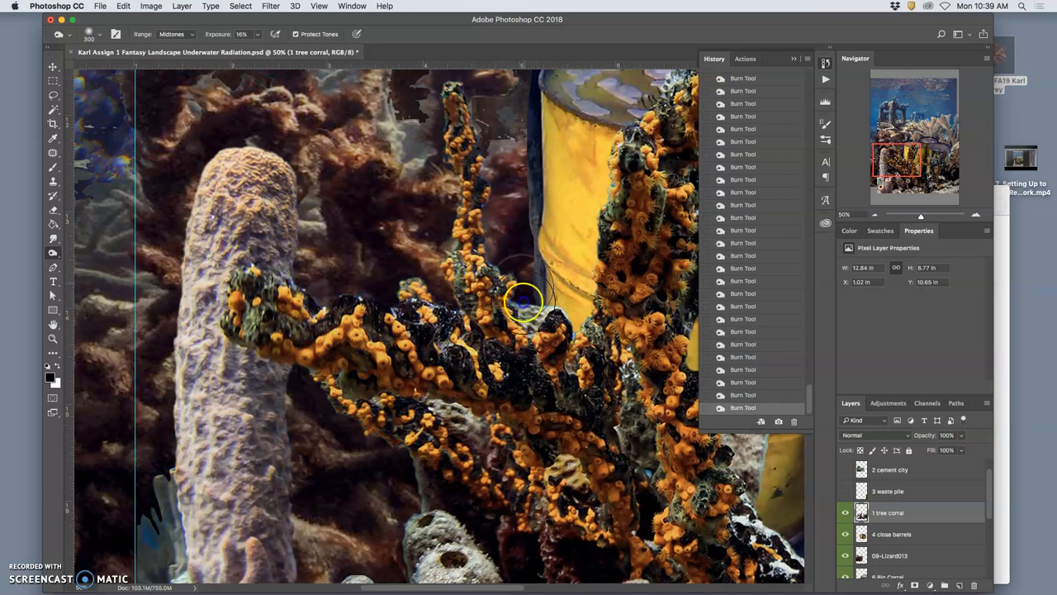
{"action": "mouse_move", "coordinate": [562, 312]}
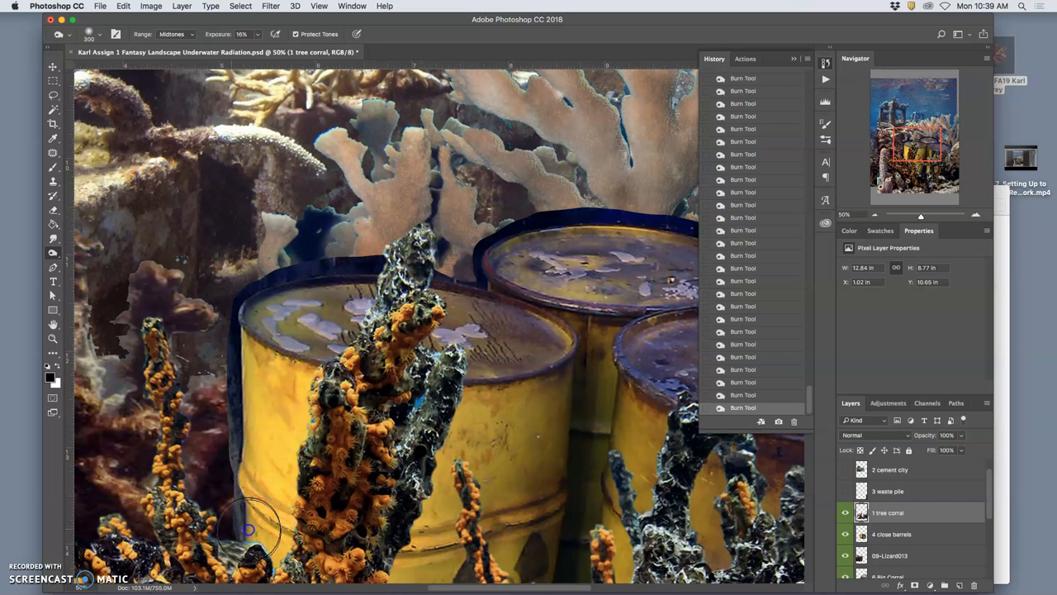
{"action": "mouse_move", "coordinate": [328, 502]}
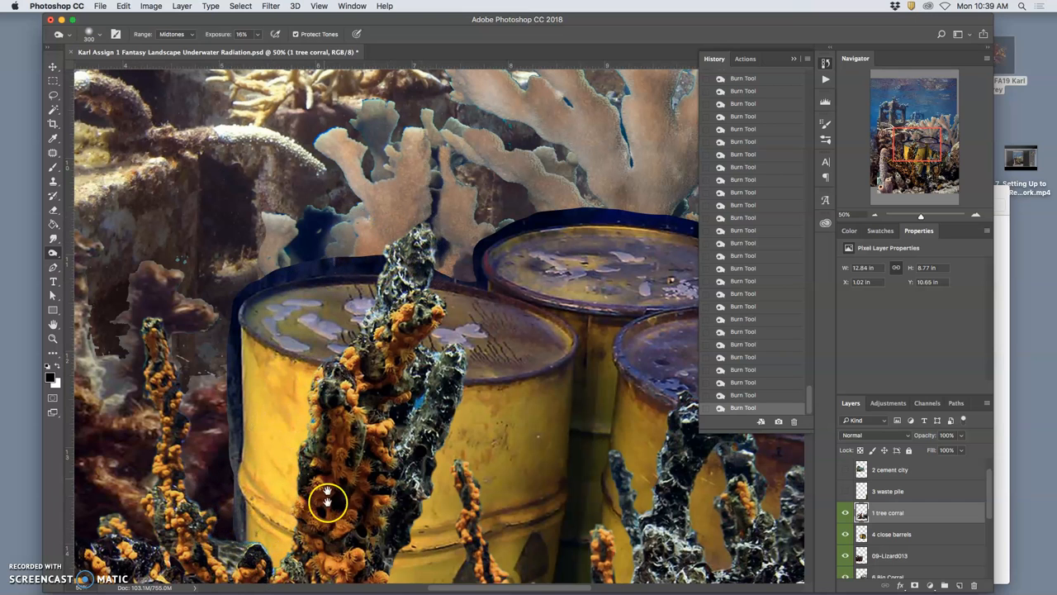
{"action": "left_click_drag", "start_coordinate": [328, 502], "coordinate": [467, 209]}
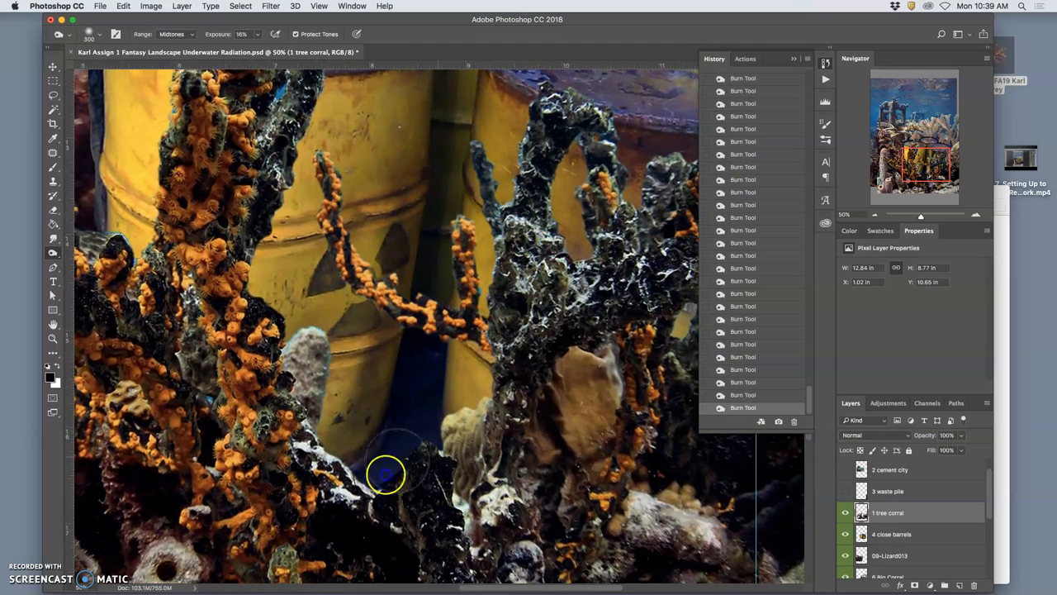
{"action": "left_click_drag", "start_coordinate": [384, 475], "coordinate": [427, 430]}
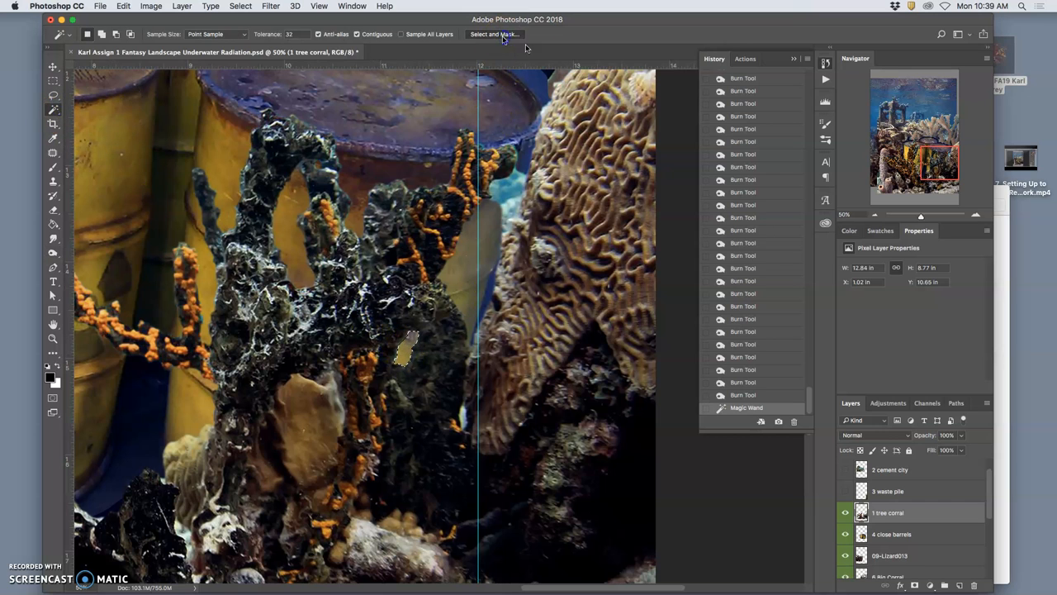
Refine the Magic Wand selection of the stray water patch in Select and Mask
{"action": "left_click", "coordinate": [493, 33]}
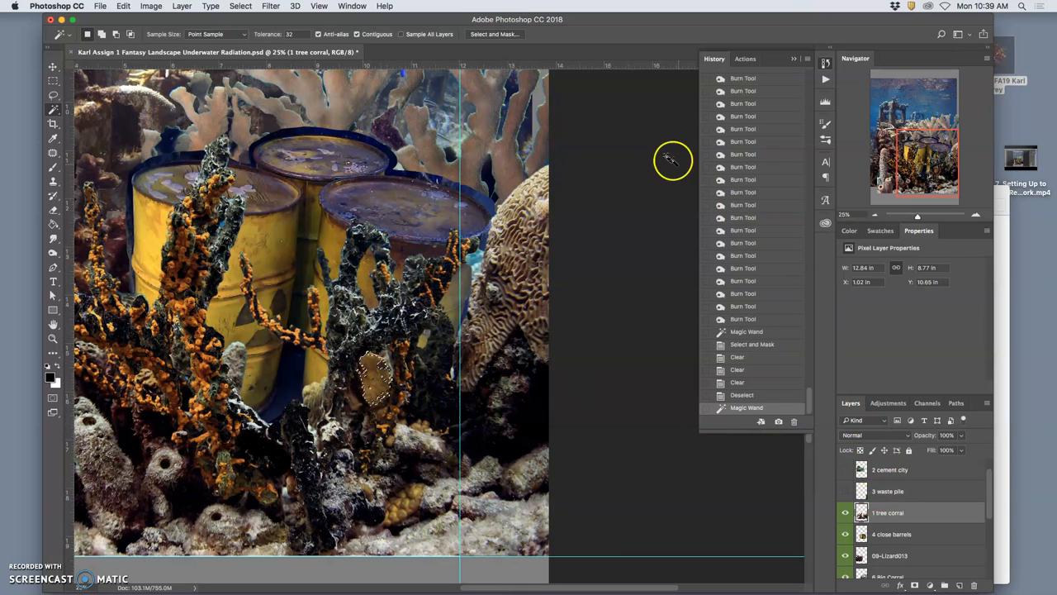
{"action": "mouse_move", "coordinate": [238, 314]}
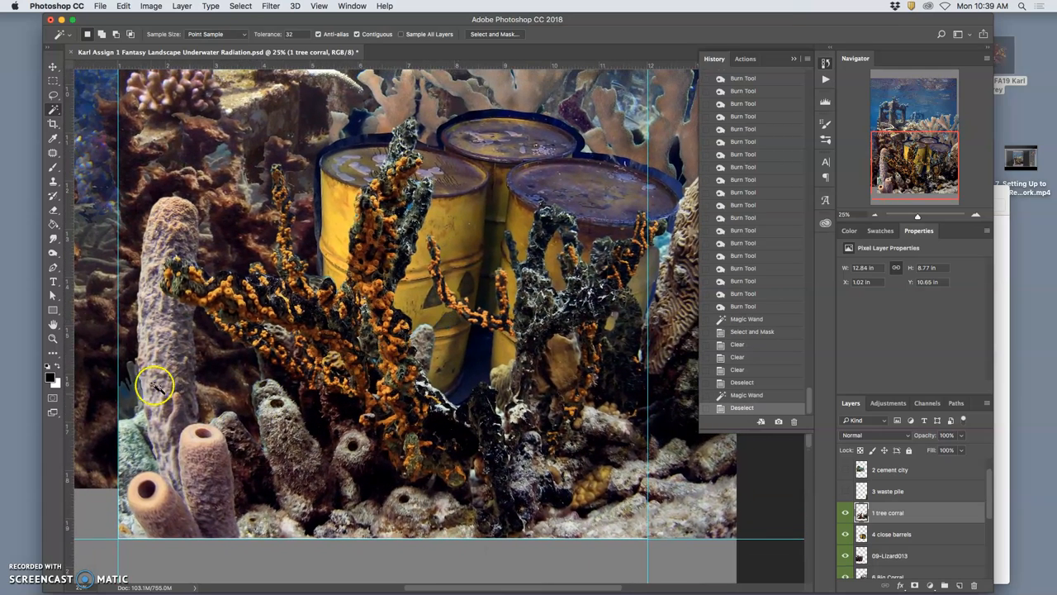
{"action": "left_click", "coordinate": [52, 213]}
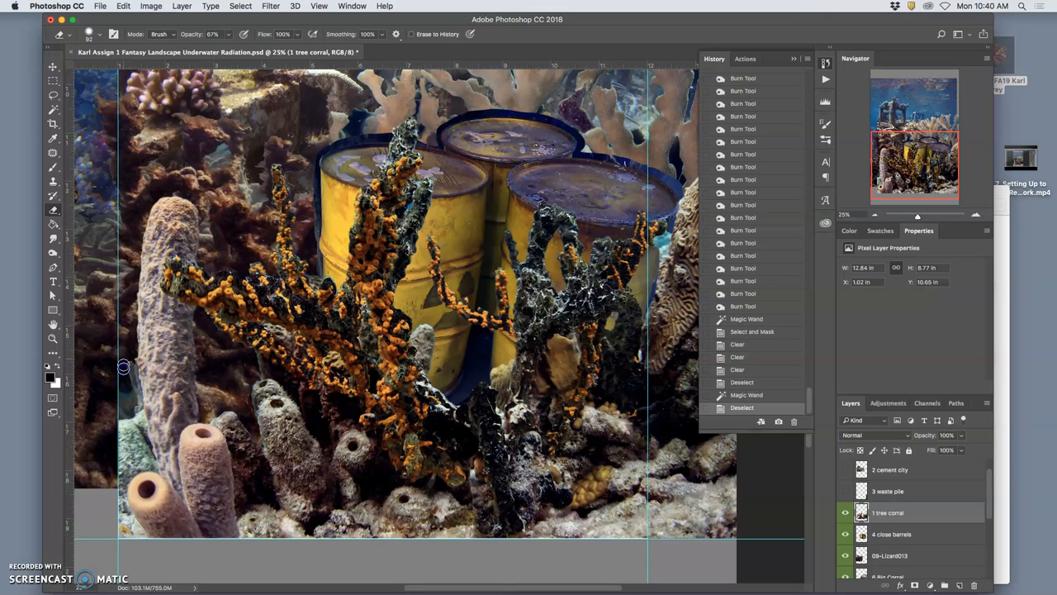
{"action": "mouse_move", "coordinate": [127, 400]}
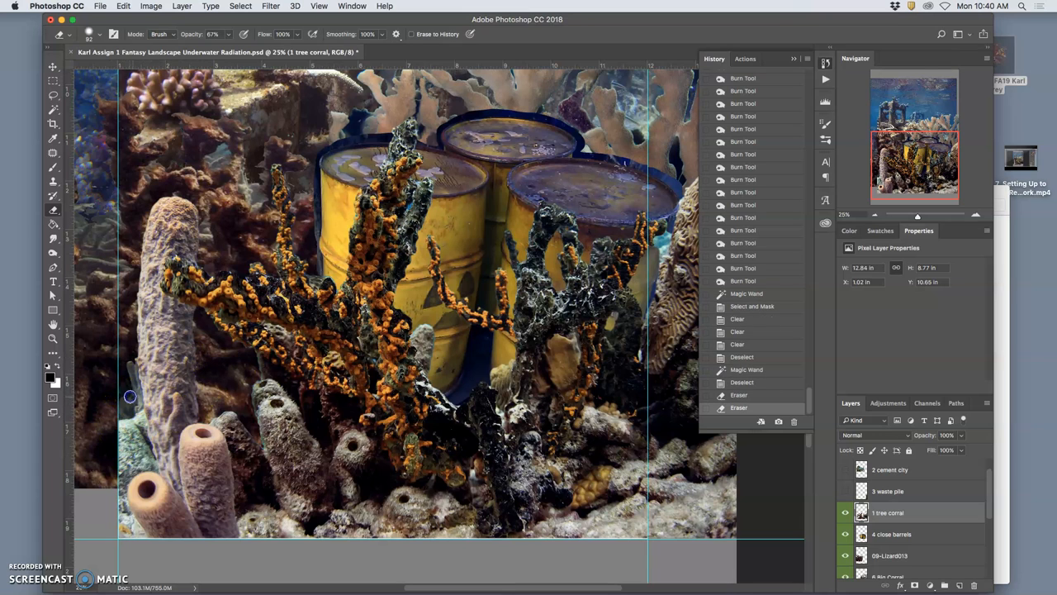
Erase and burn the blue fringe along the tall tube sponge's left side
{"action": "left_click", "coordinate": [53, 254]}
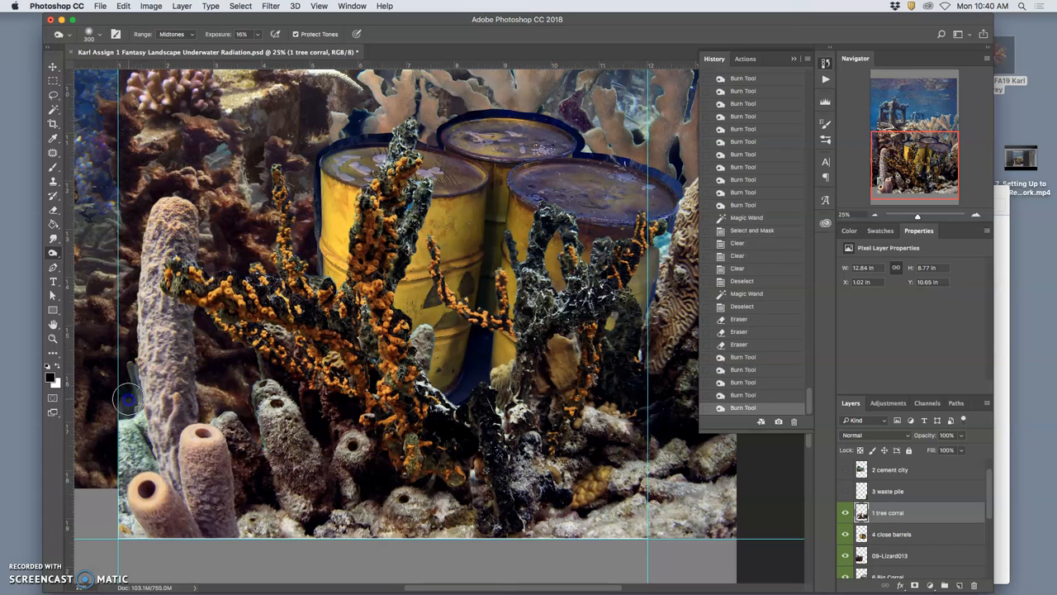
{"action": "left_click", "coordinate": [52, 209]}
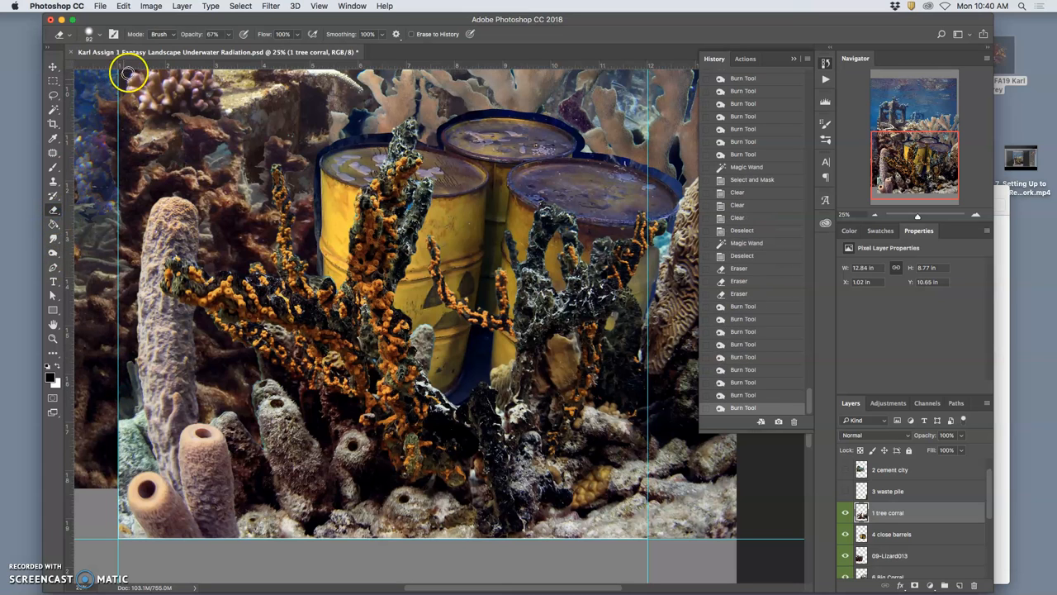
{"action": "left_click", "coordinate": [128, 73]}
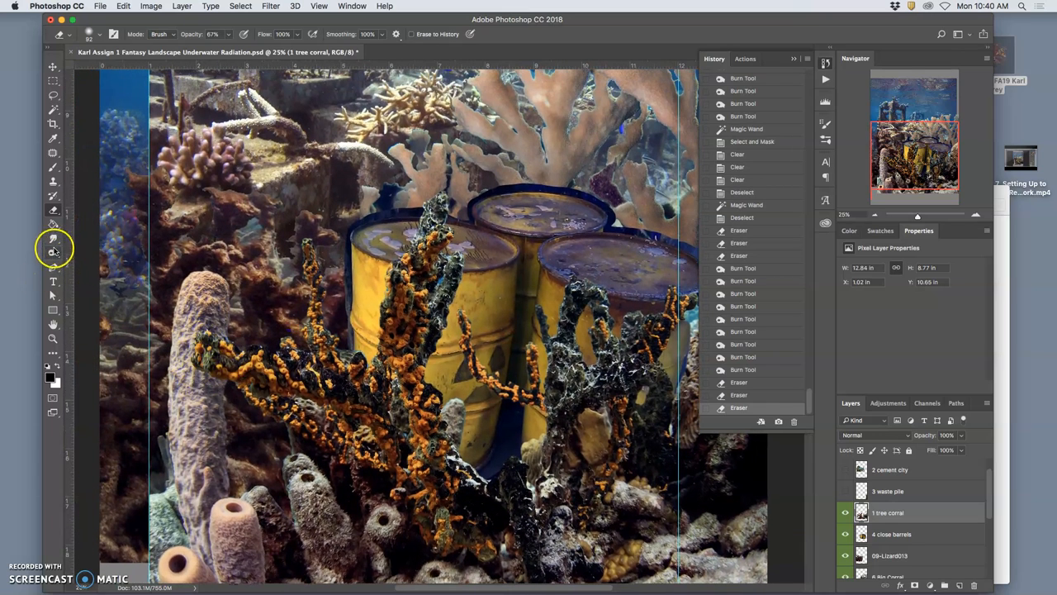
Switch to the Dodge tool to lighten tree coral areas near the barrels
{"action": "left_click", "coordinate": [52, 248]}
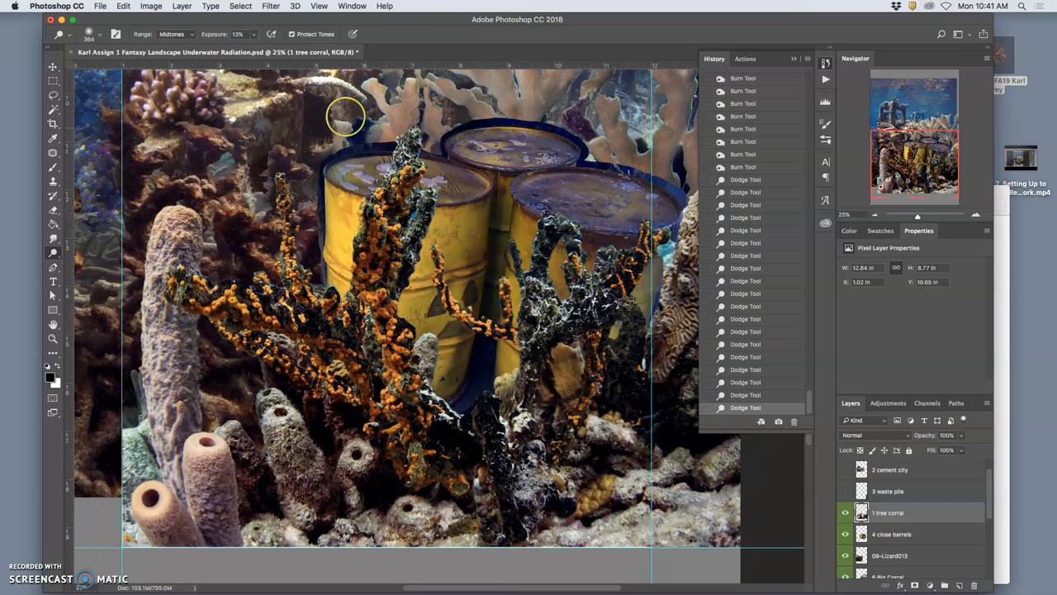
{"action": "left_click", "coordinate": [271, 5]}
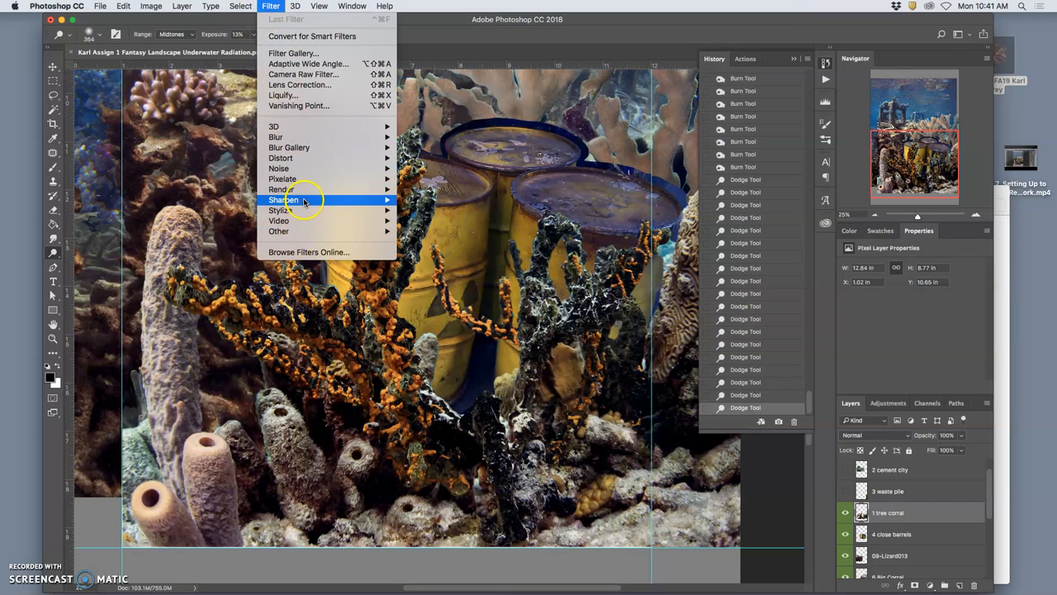
{"action": "mouse_move", "coordinate": [283, 200]}
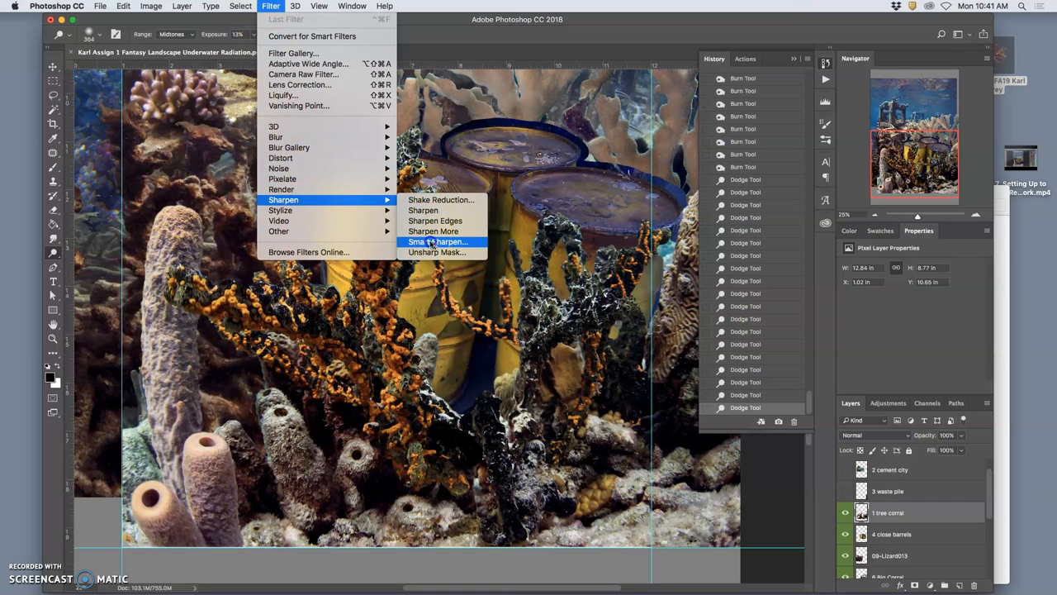
{"action": "left_click", "coordinate": [438, 241]}
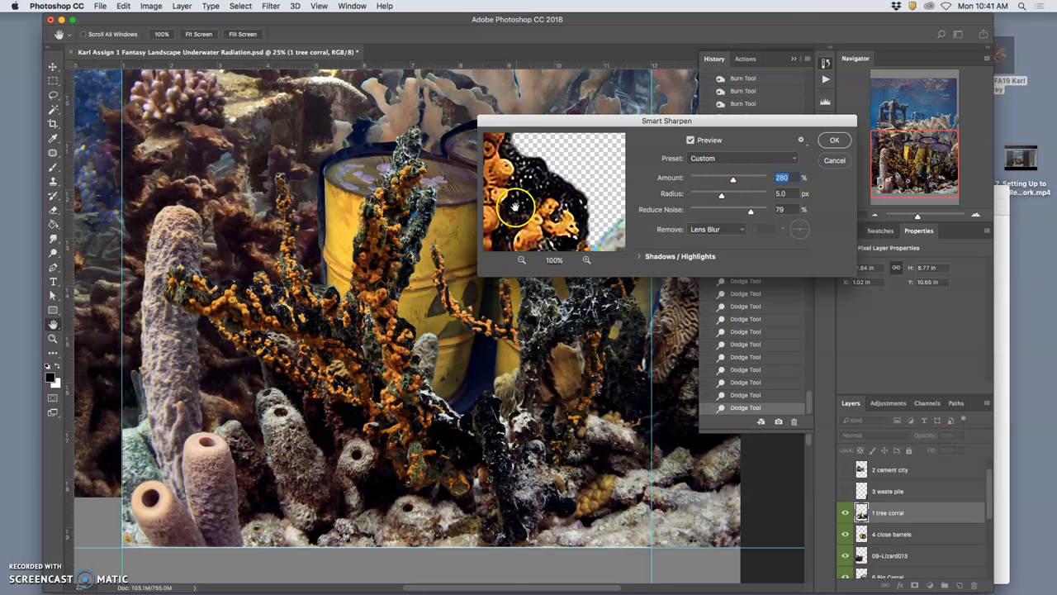
{"action": "mouse_move", "coordinate": [709, 219]}
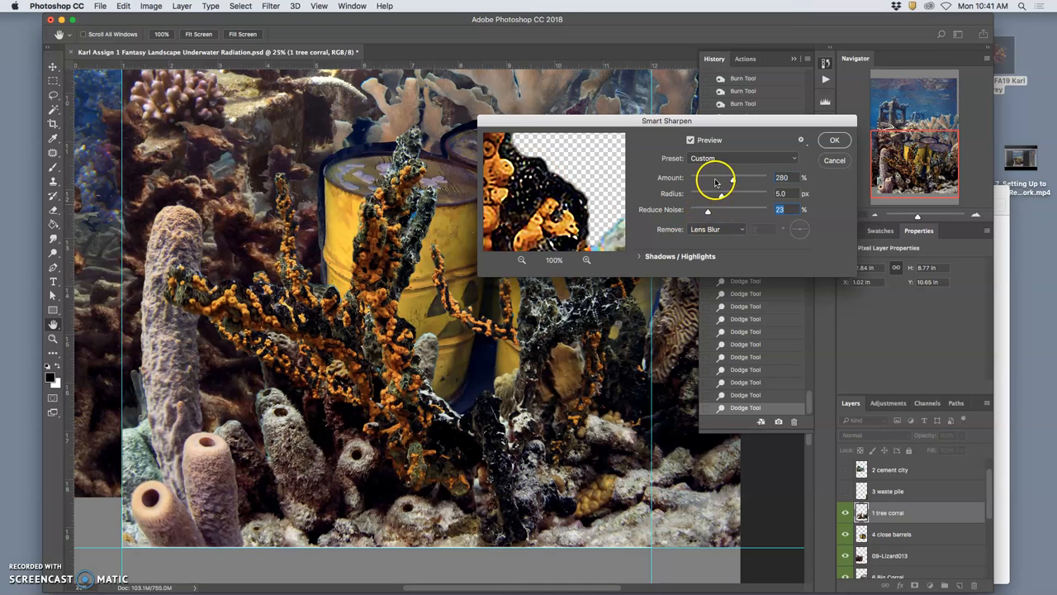
{"action": "left_click_drag", "start_coordinate": [734, 178], "coordinate": [715, 178]}
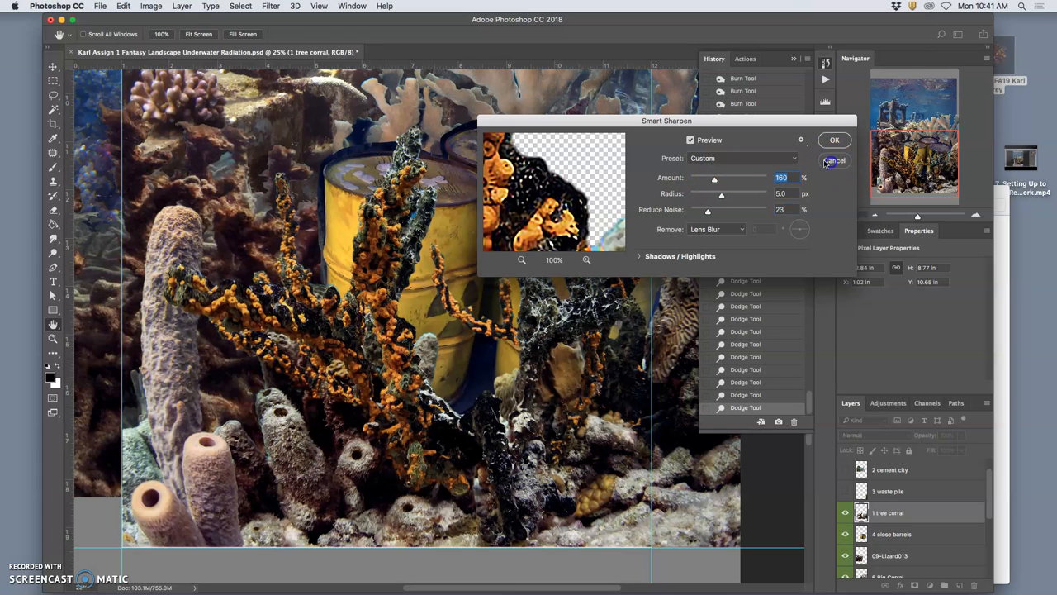
{"action": "left_click", "coordinate": [833, 160]}
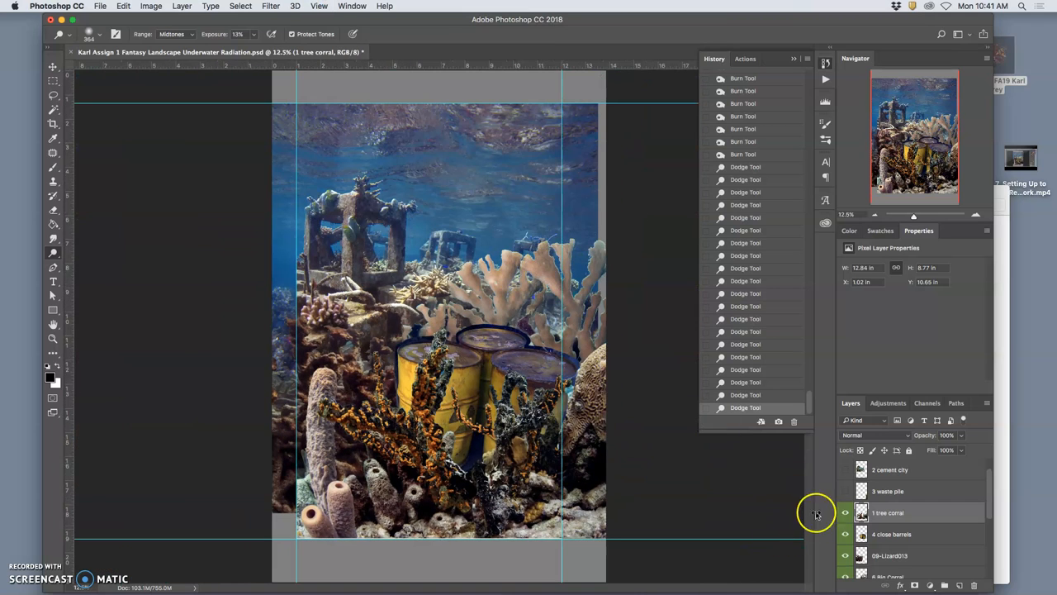
Save with Cmd+S, label the tree corral layer yellow, and select the close barrels layer
{"action": "key", "text": "cmd+s"}
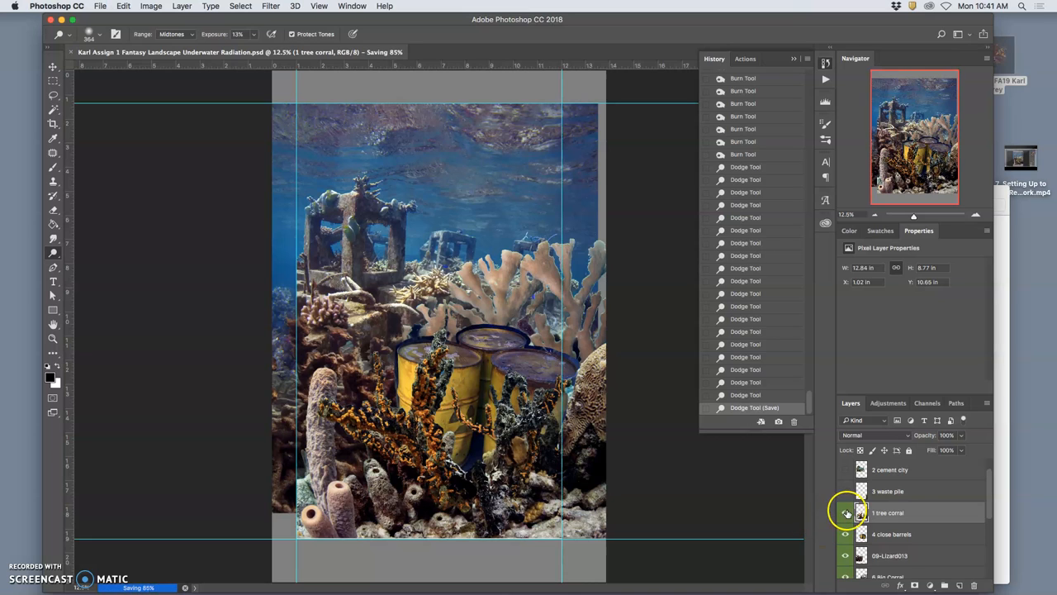
{"action": "right_click", "coordinate": [847, 512]}
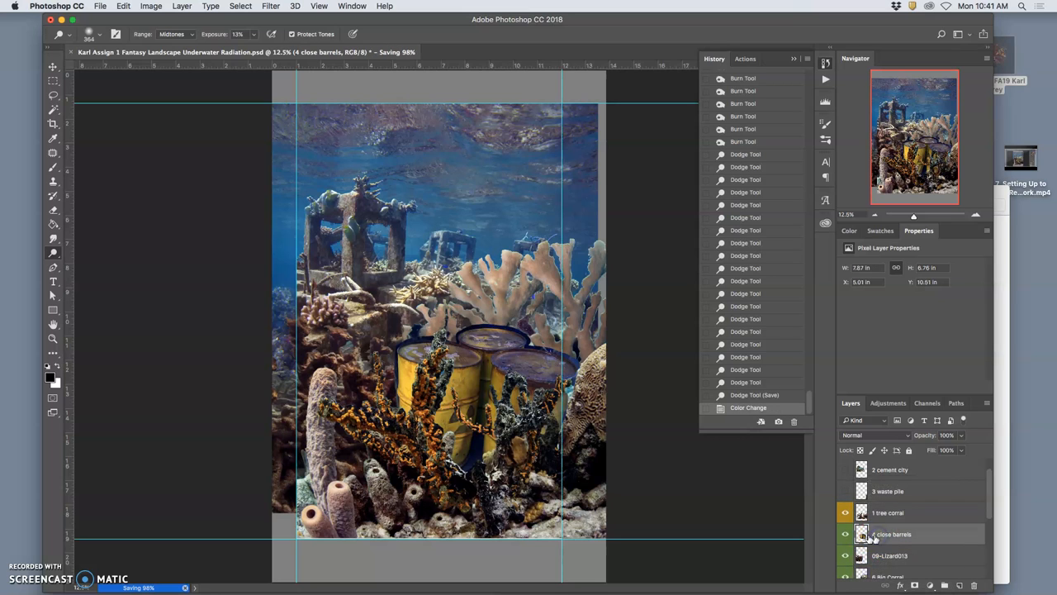
{"action": "left_click", "coordinate": [845, 535]}
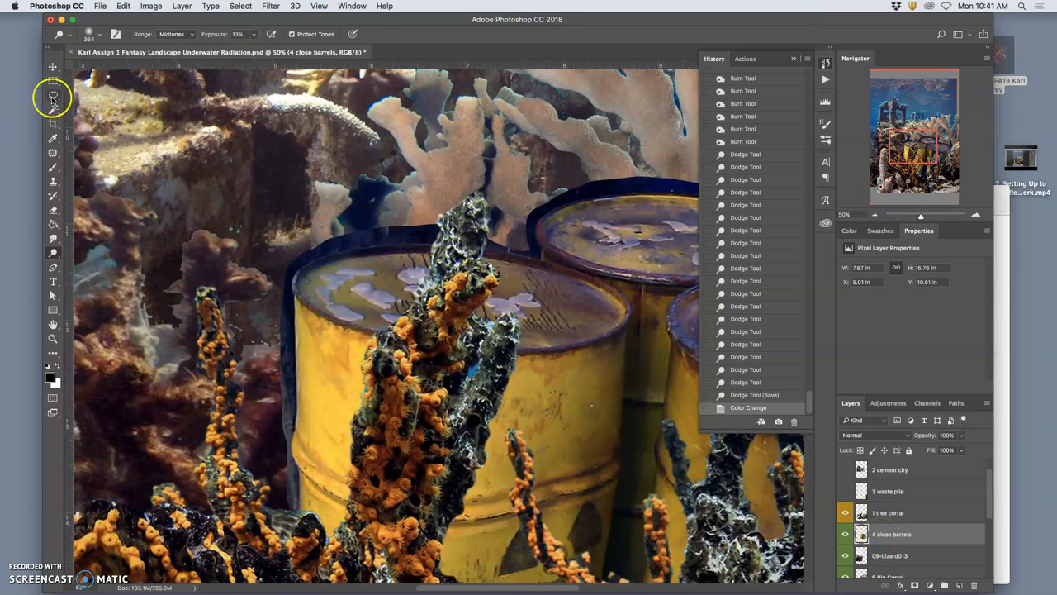
Drop the lasso selection and erase the dark blue outline along the front barrel's left edge
{"action": "left_click", "coordinate": [52, 97]}
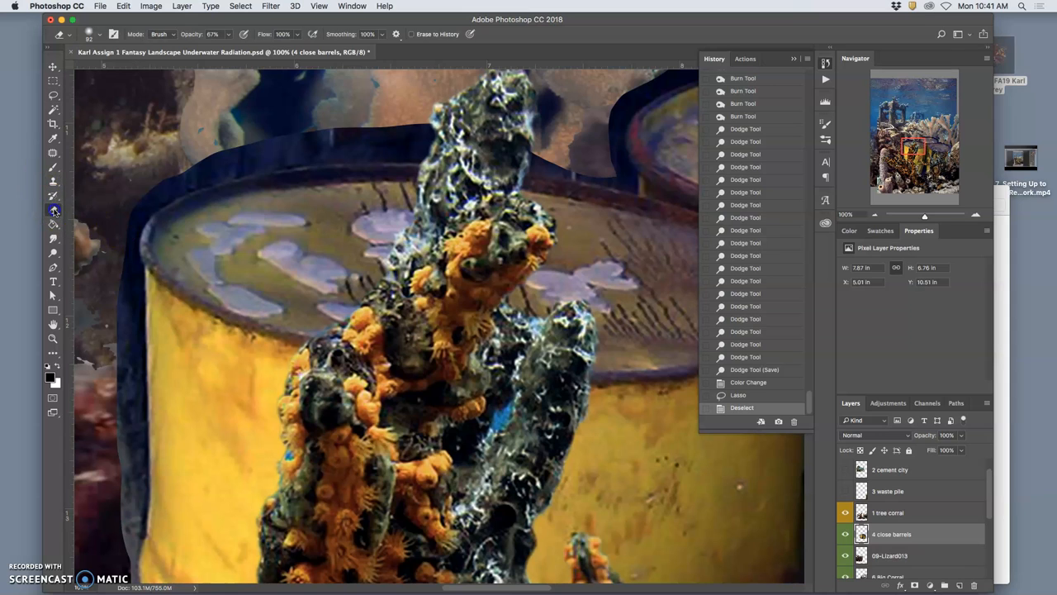
{"action": "left_click", "coordinate": [88, 34]}
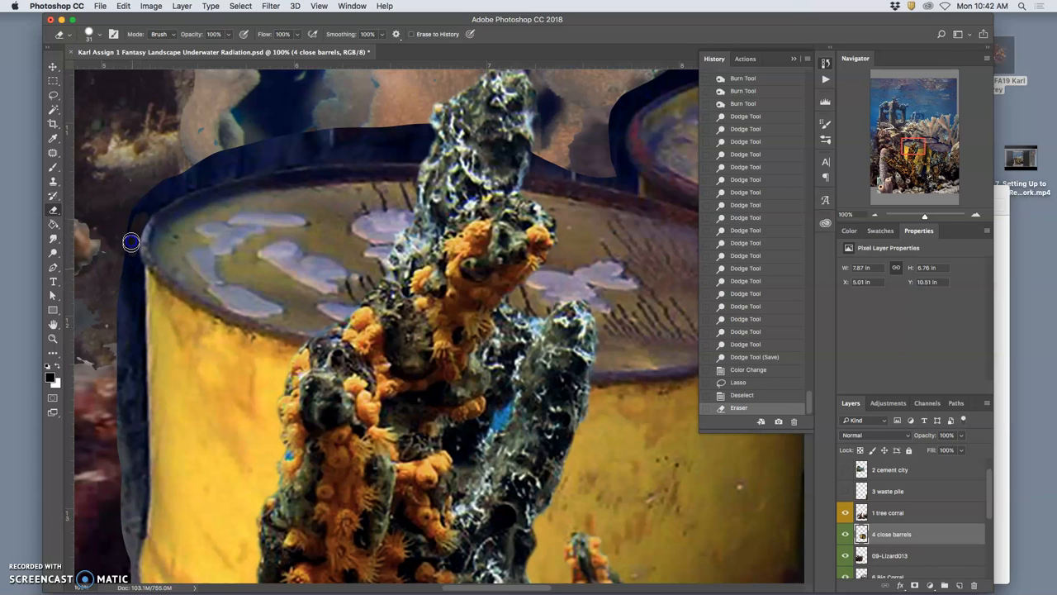
{"action": "mouse_move", "coordinate": [133, 252]}
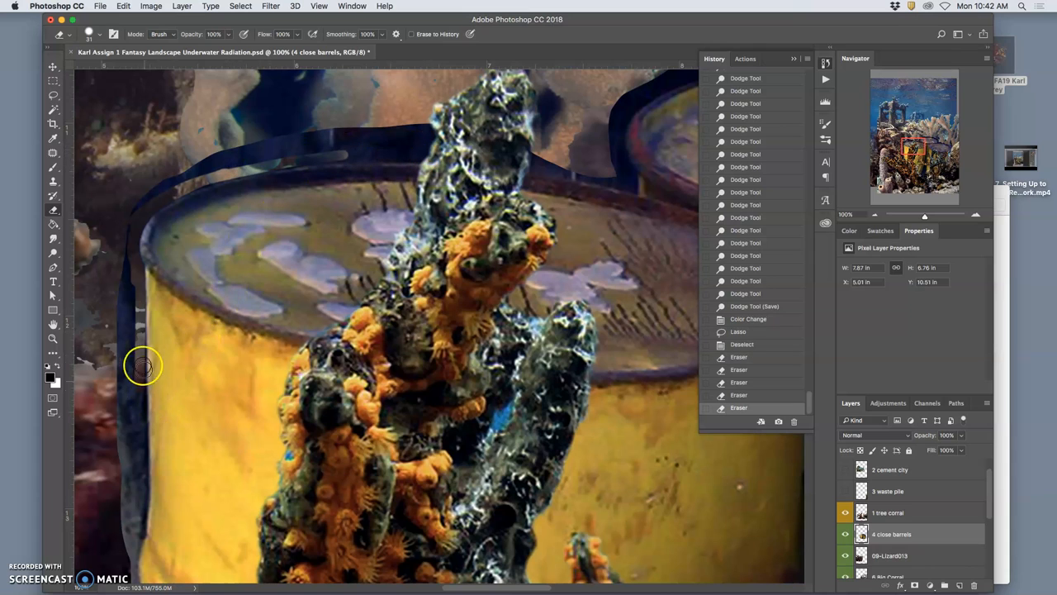
{"action": "mouse_move", "coordinate": [145, 397]}
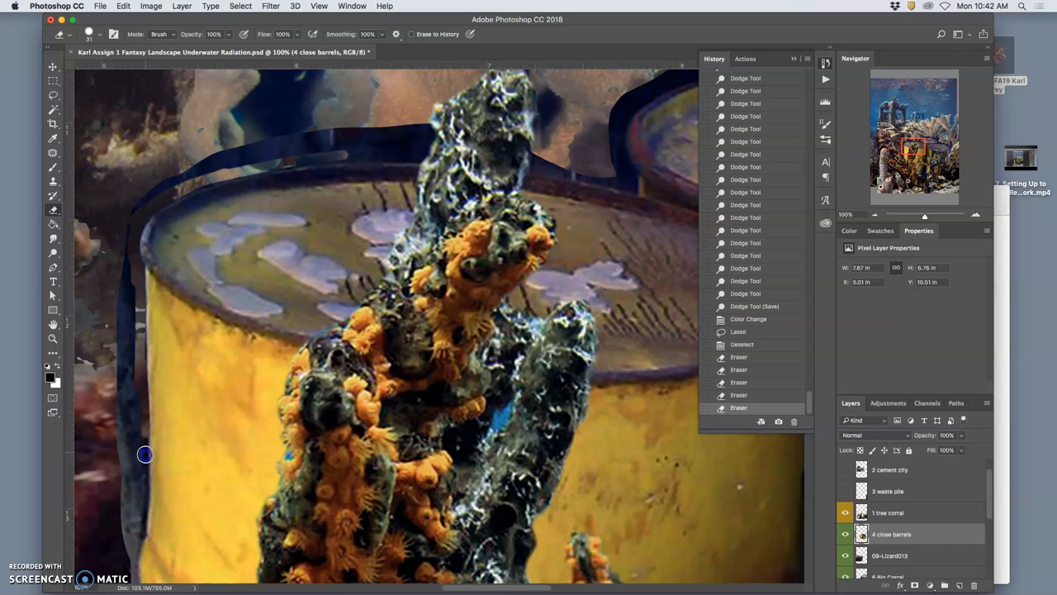
{"action": "mouse_move", "coordinate": [141, 506]}
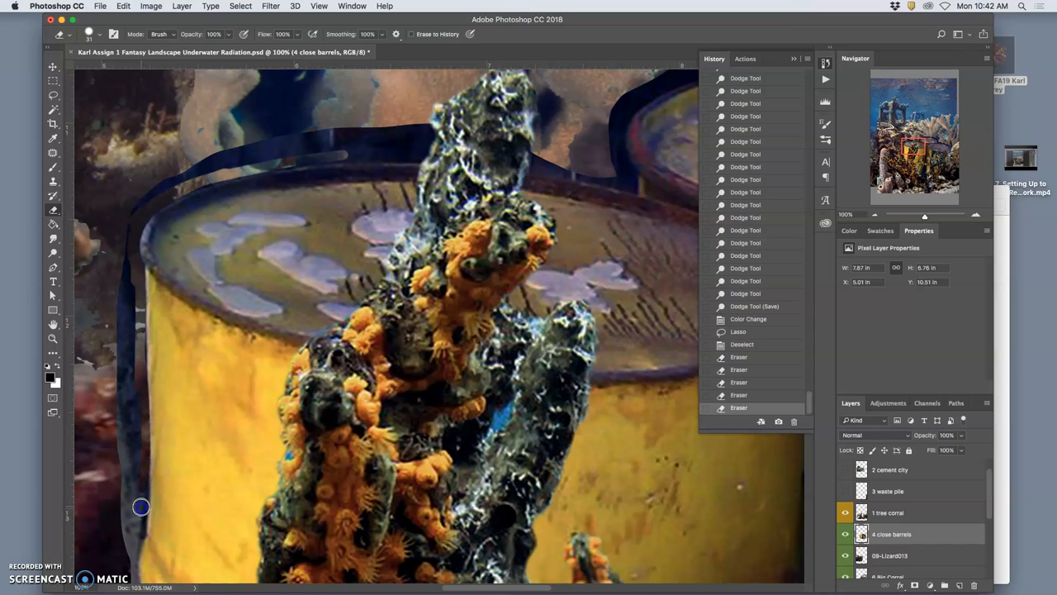
{"action": "mouse_move", "coordinate": [128, 580]}
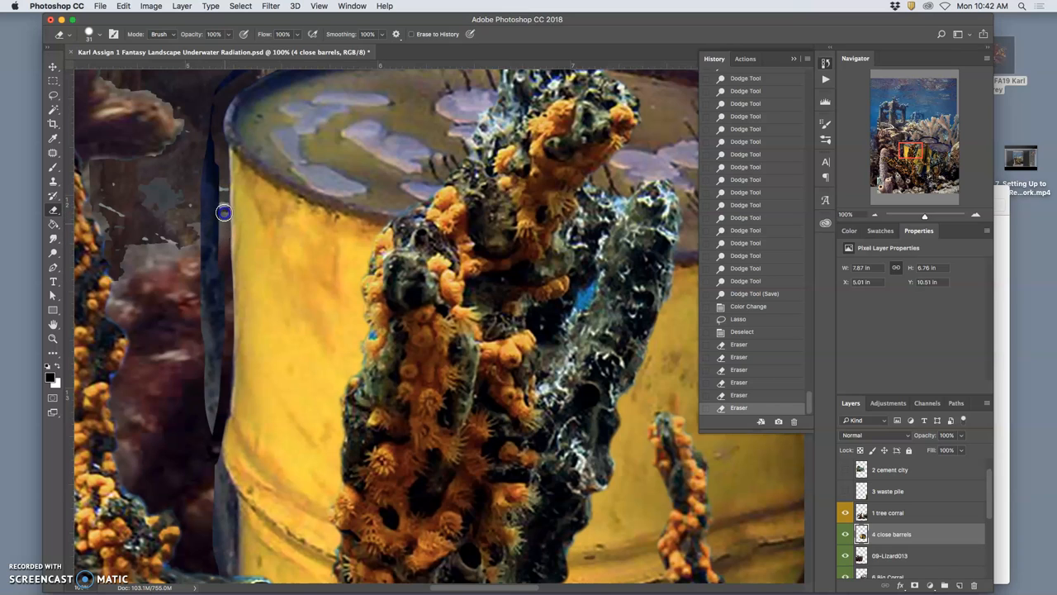
{"action": "mouse_move", "coordinate": [225, 264]}
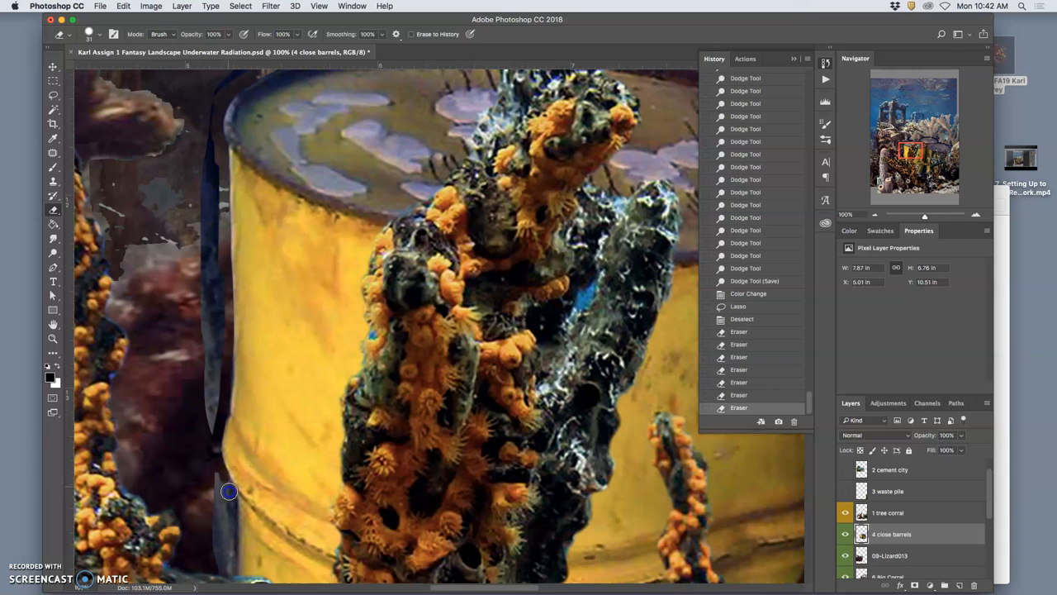
{"action": "mouse_move", "coordinate": [231, 531]}
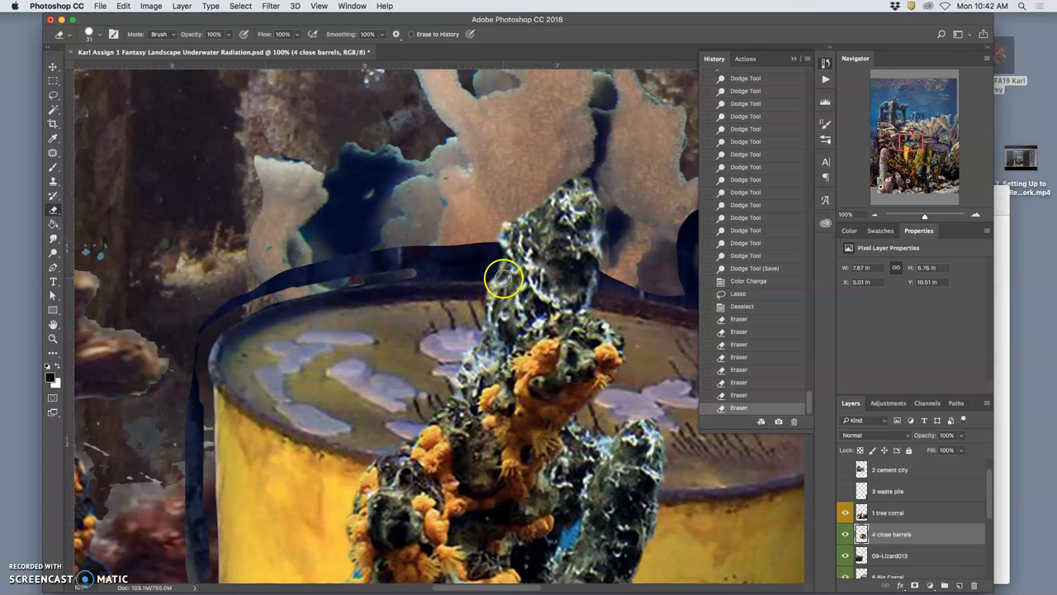
{"action": "mouse_move", "coordinate": [455, 273]}
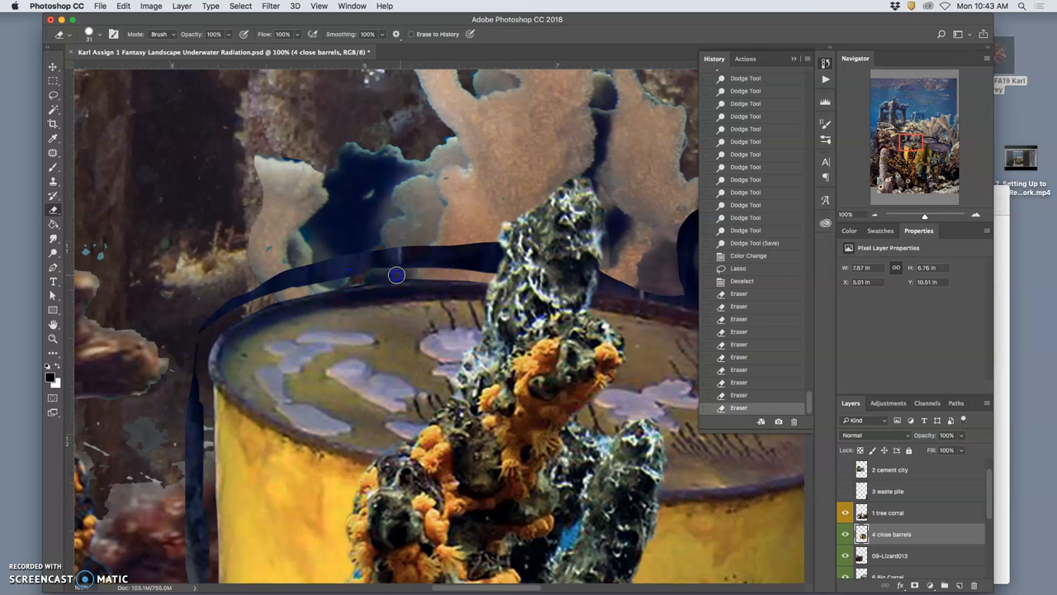
Lasso and delete stray dark fringe pieces beside the barrels
{"action": "left_click", "coordinate": [53, 95]}
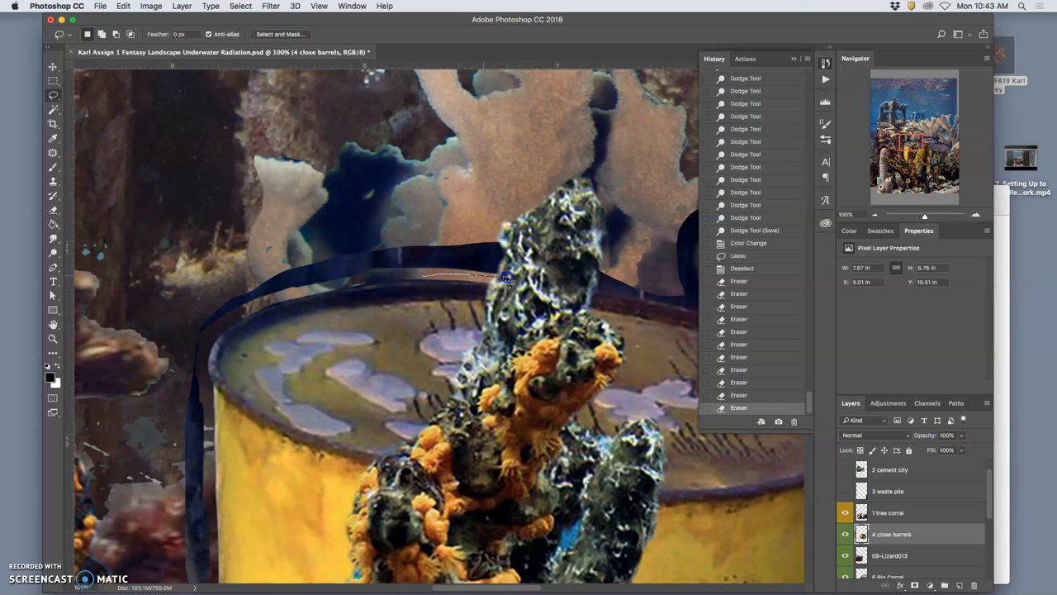
{"action": "left_click_drag", "start_coordinate": [508, 277], "coordinate": [194, 492]}
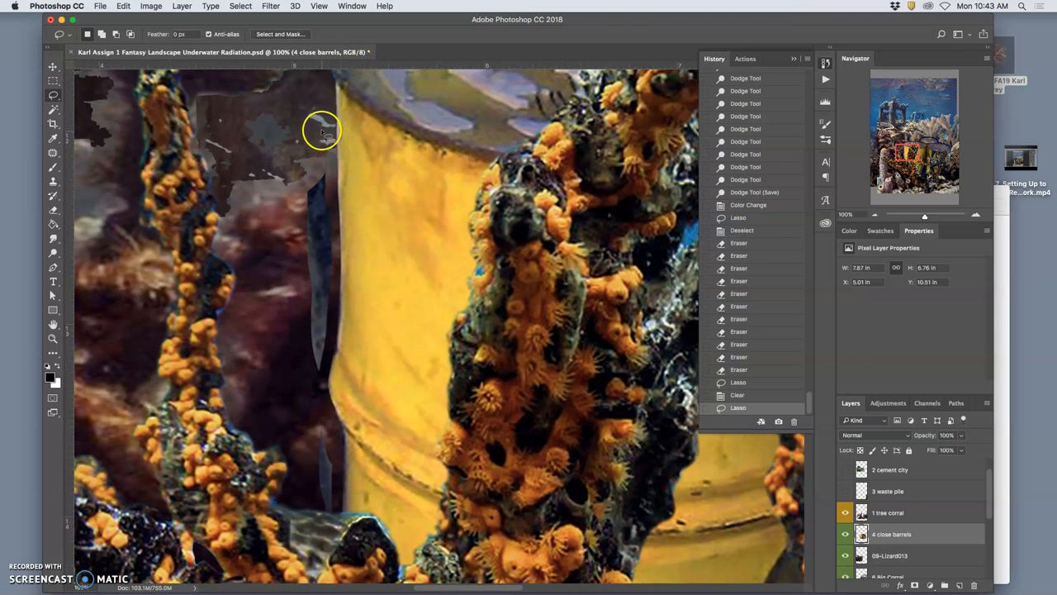
{"action": "left_click_drag", "start_coordinate": [322, 133], "coordinate": [335, 343]}
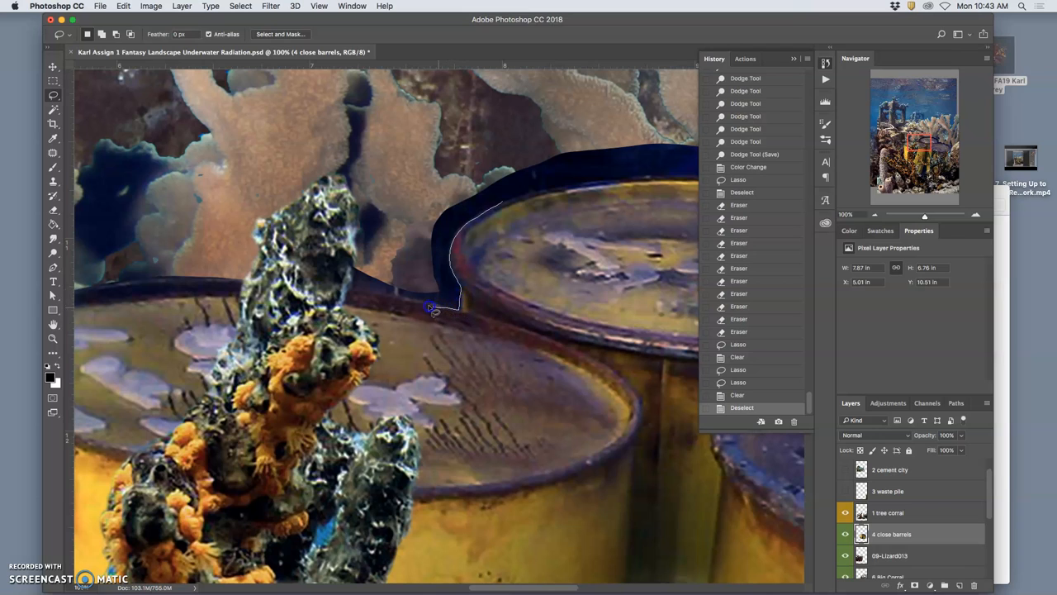
Lasso the dark band above the front barrel rim near the coral
{"action": "left_click_drag", "start_coordinate": [429, 310], "coordinate": [331, 240]}
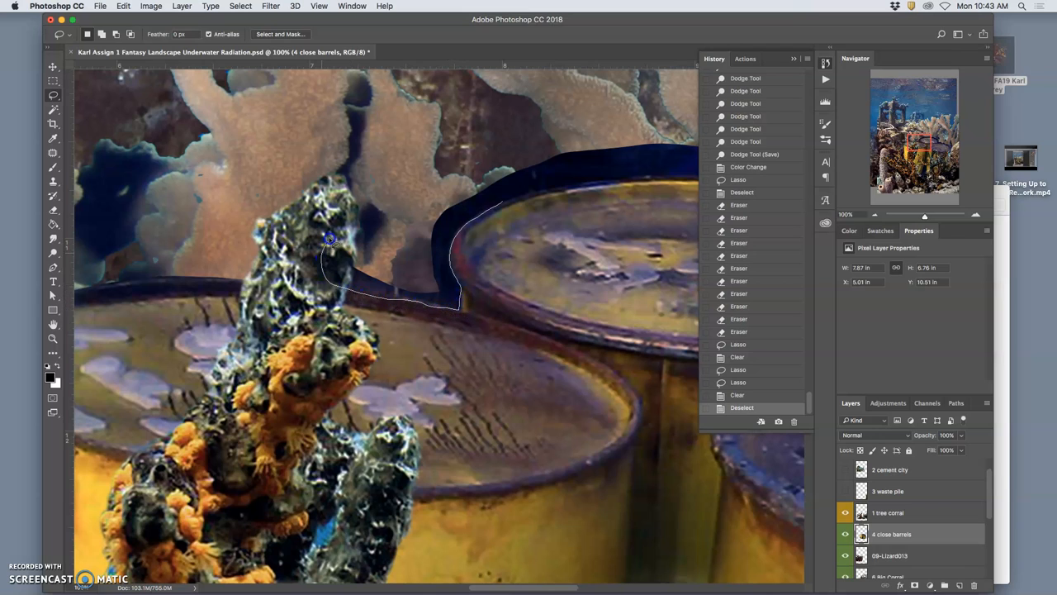
{"action": "left_click_drag", "start_coordinate": [335, 239], "coordinate": [491, 227]}
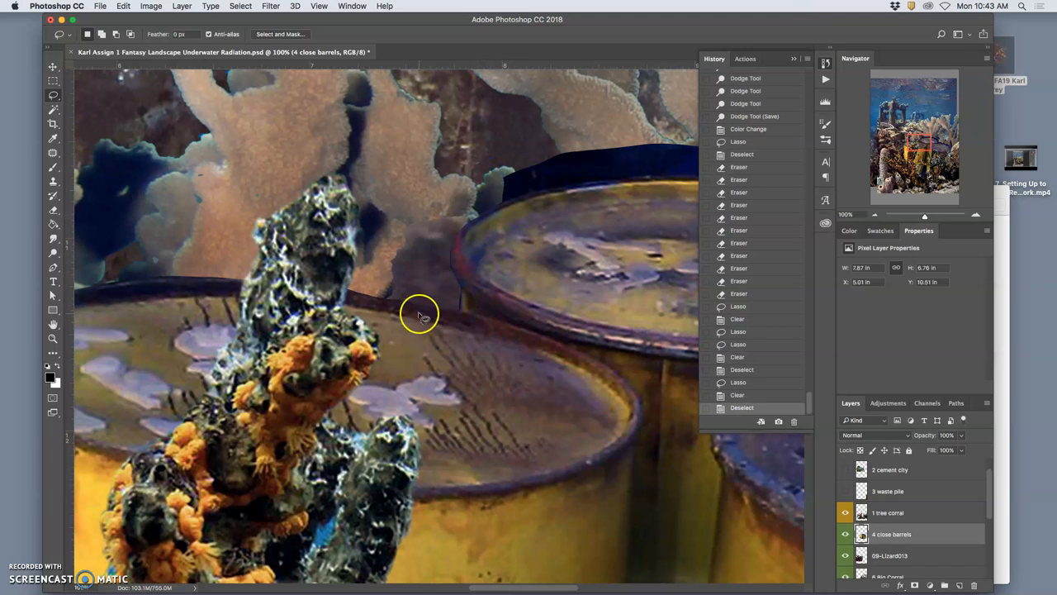
{"action": "left_click_drag", "start_coordinate": [419, 316], "coordinate": [347, 99]}
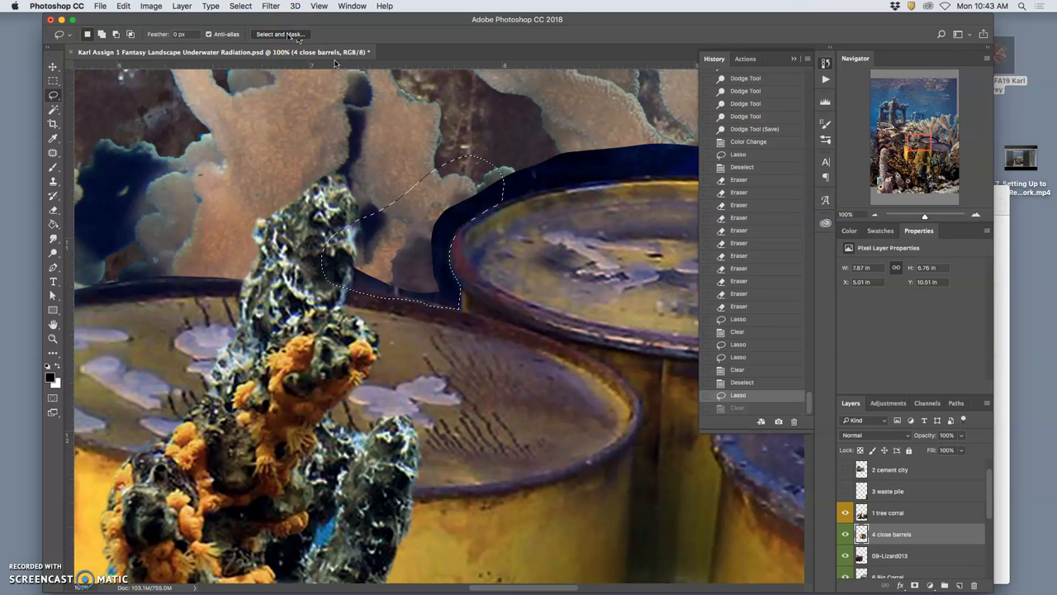
Refine lassoed areas above the barrel rims in Select and Mask, then outline more rim background
{"action": "left_click", "coordinate": [280, 34]}
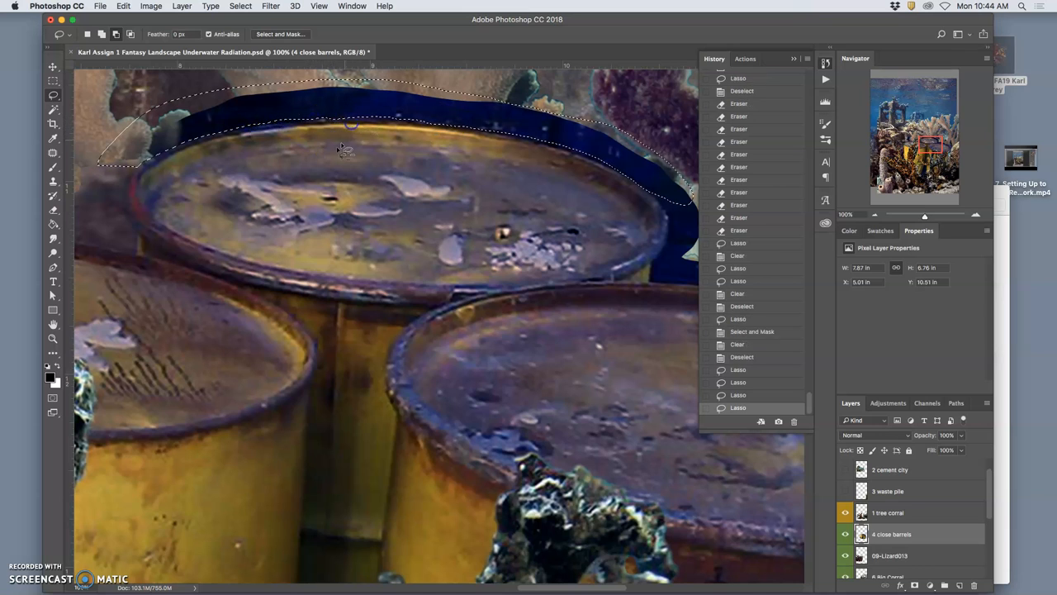
{"action": "mouse_move", "coordinate": [611, 228]}
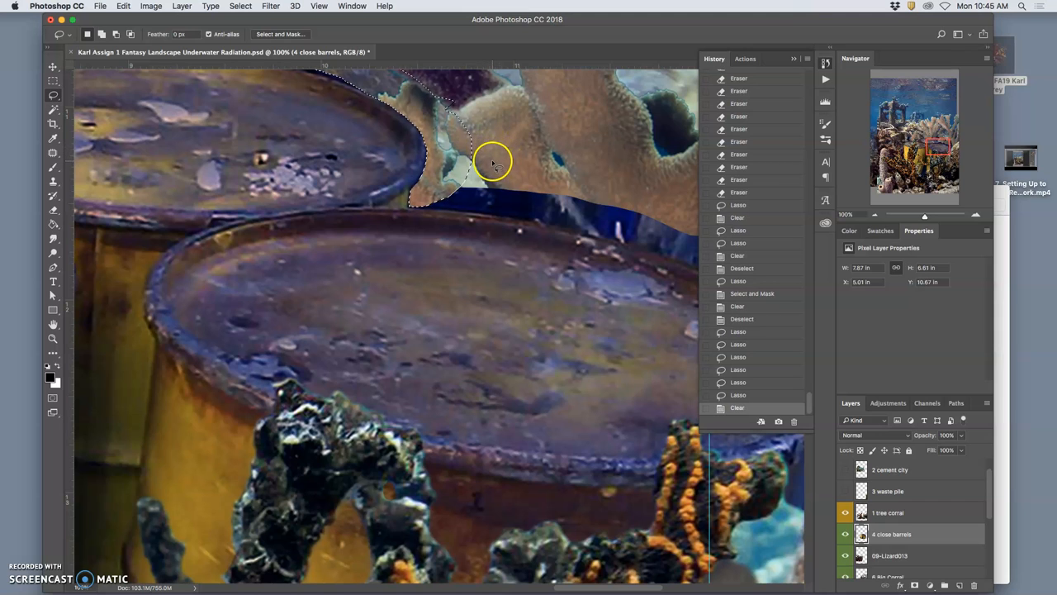
{"action": "mouse_move", "coordinate": [508, 158]}
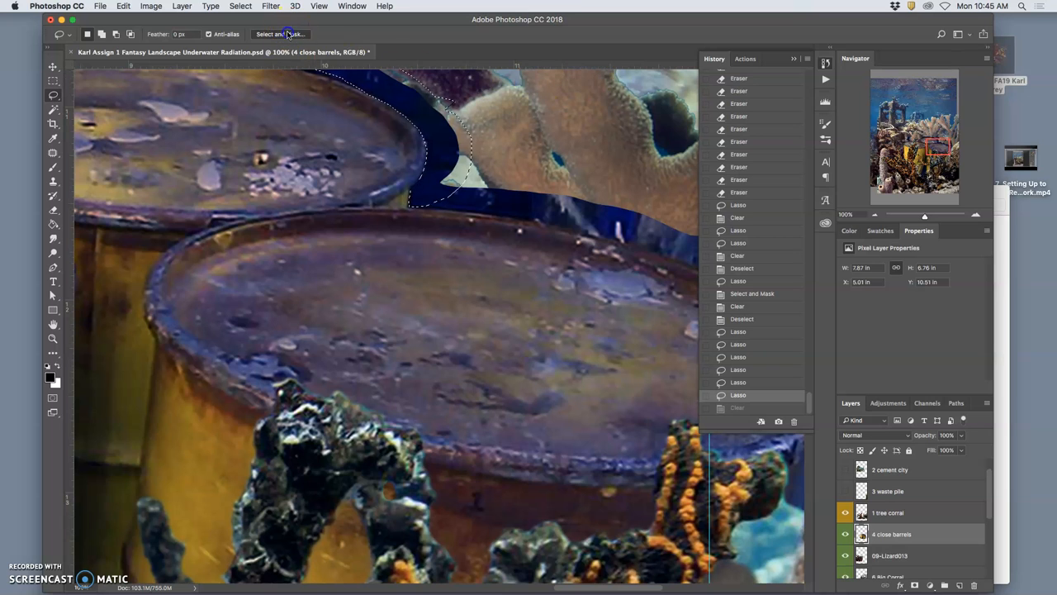
{"action": "left_click", "coordinate": [281, 34]}
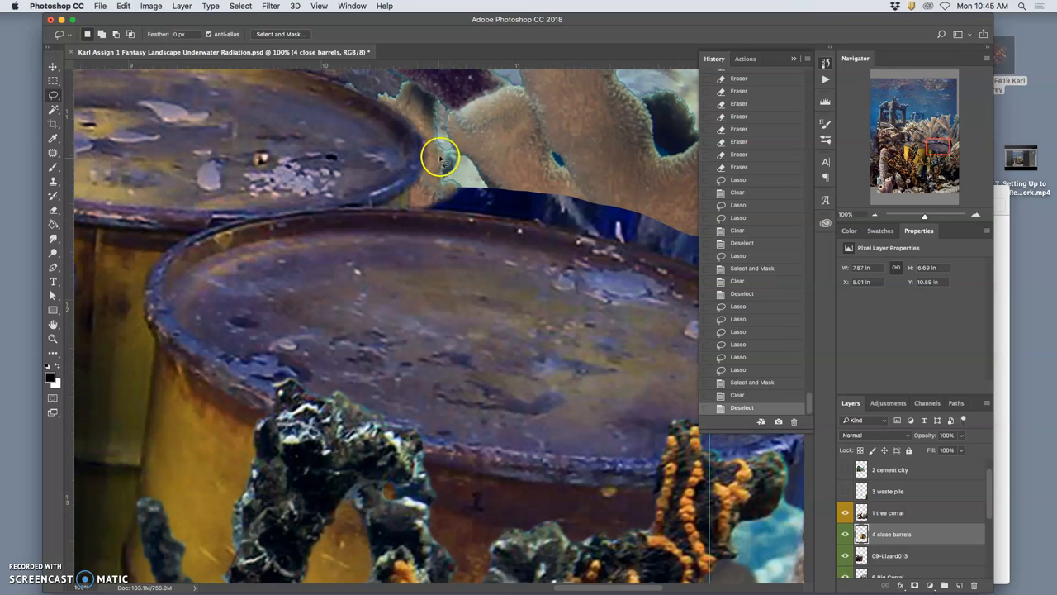
{"action": "left_click_drag", "start_coordinate": [437, 157], "coordinate": [599, 269]}
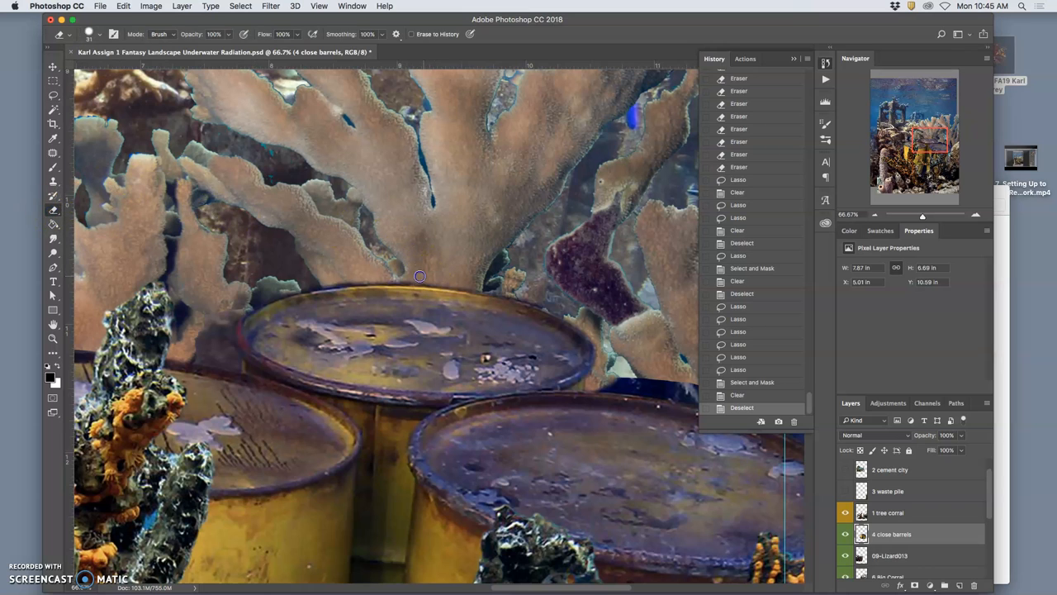
{"action": "mouse_move", "coordinate": [401, 279]}
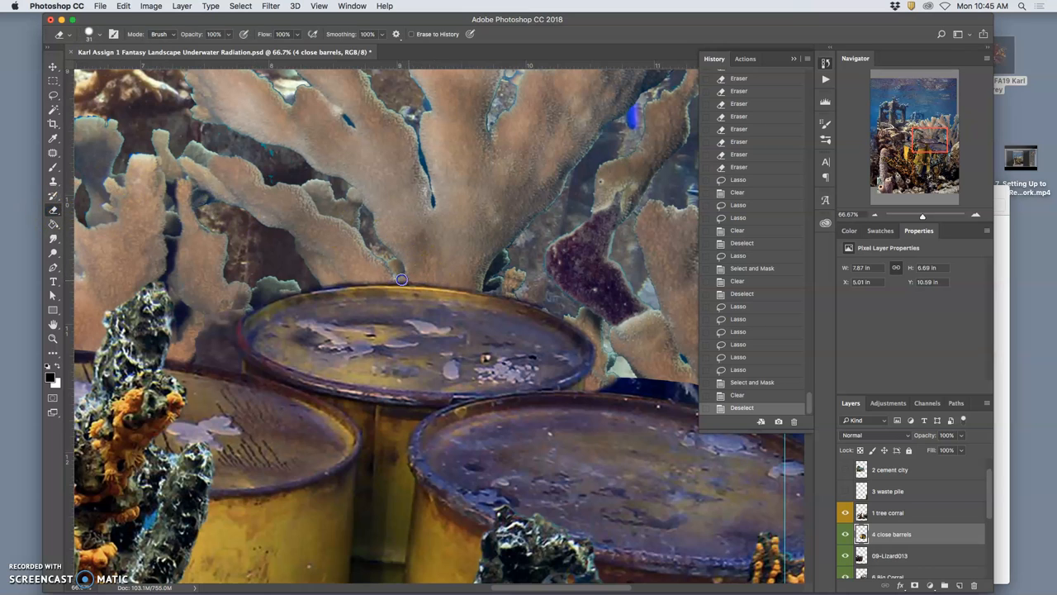
{"action": "mouse_move", "coordinate": [383, 280]}
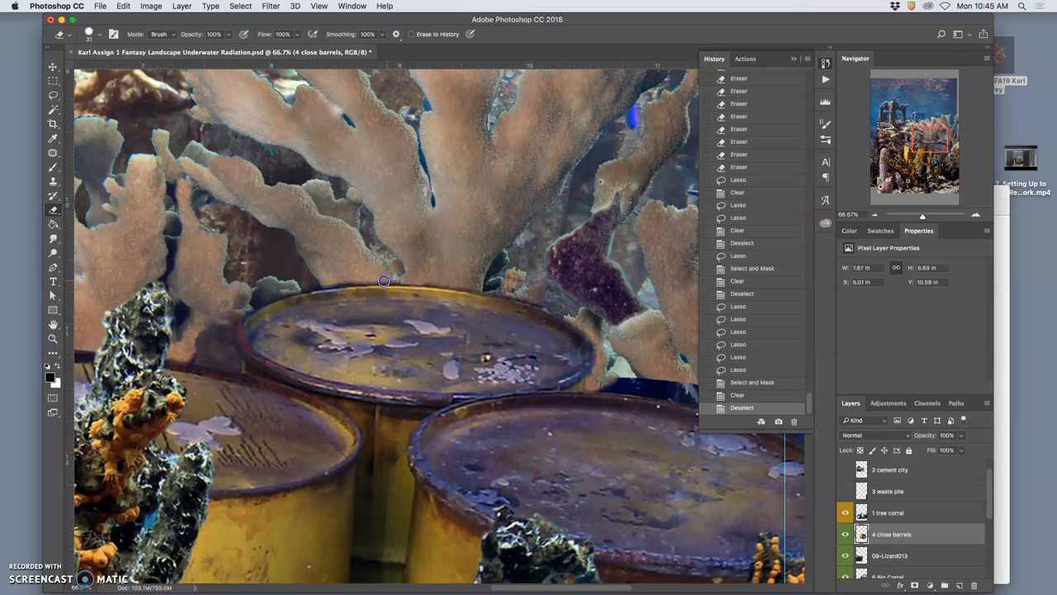
{"action": "mouse_move", "coordinate": [320, 281]}
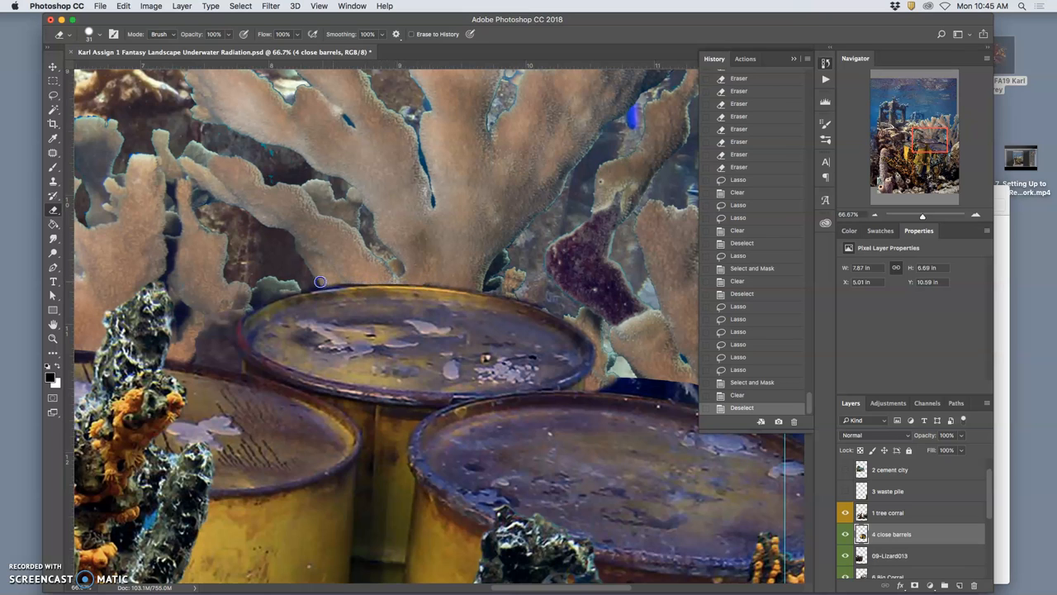
Erase the leftover fringe along the close barrel rims with a soft round eraser brush
{"action": "left_click", "coordinate": [100, 34]}
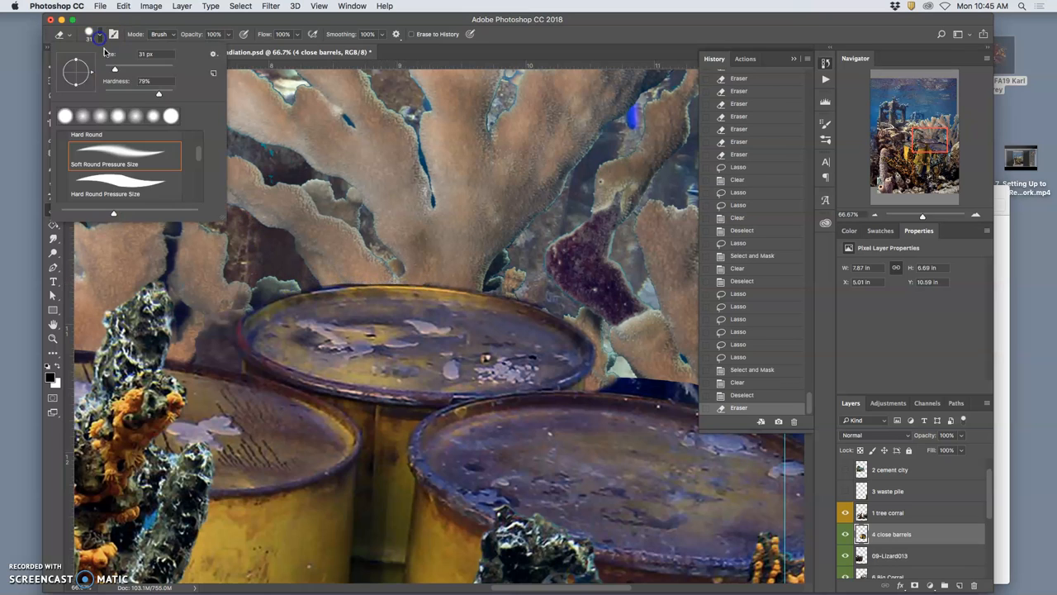
{"action": "left_click", "coordinate": [467, 289]}
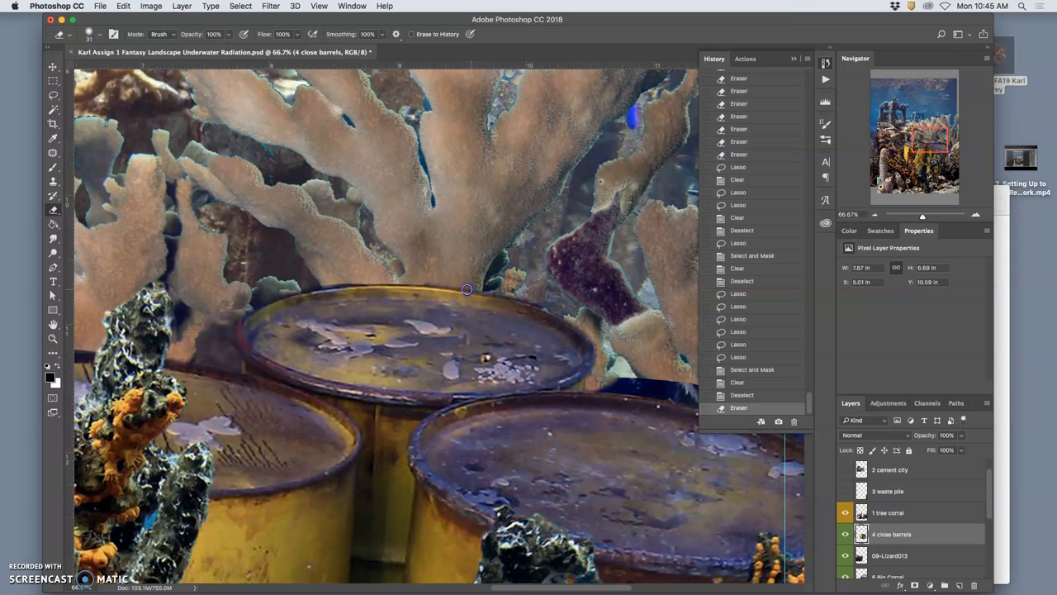
{"action": "mouse_move", "coordinate": [400, 280]}
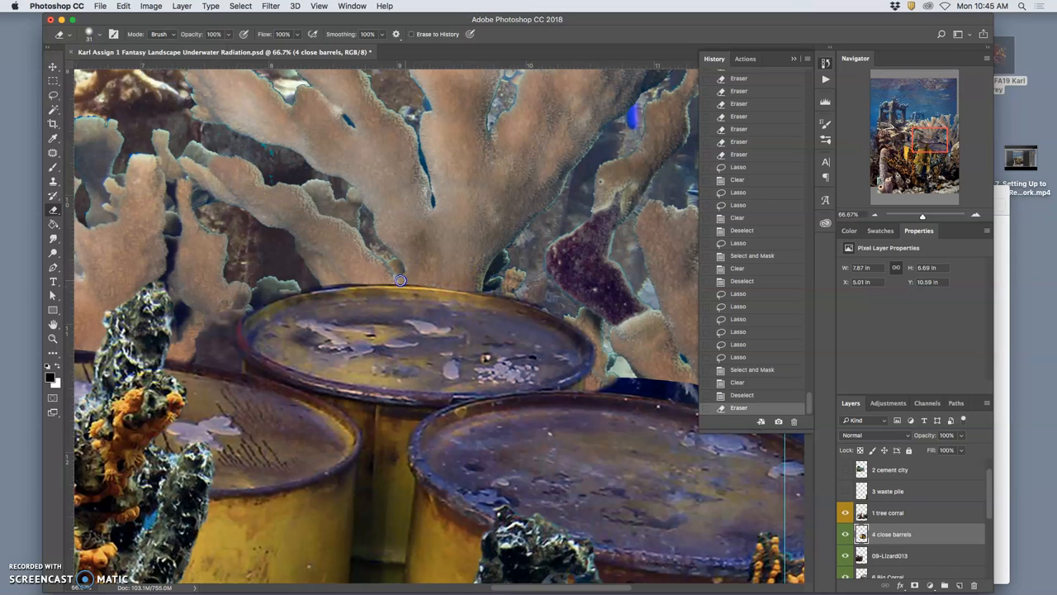
{"action": "mouse_move", "coordinate": [325, 285]}
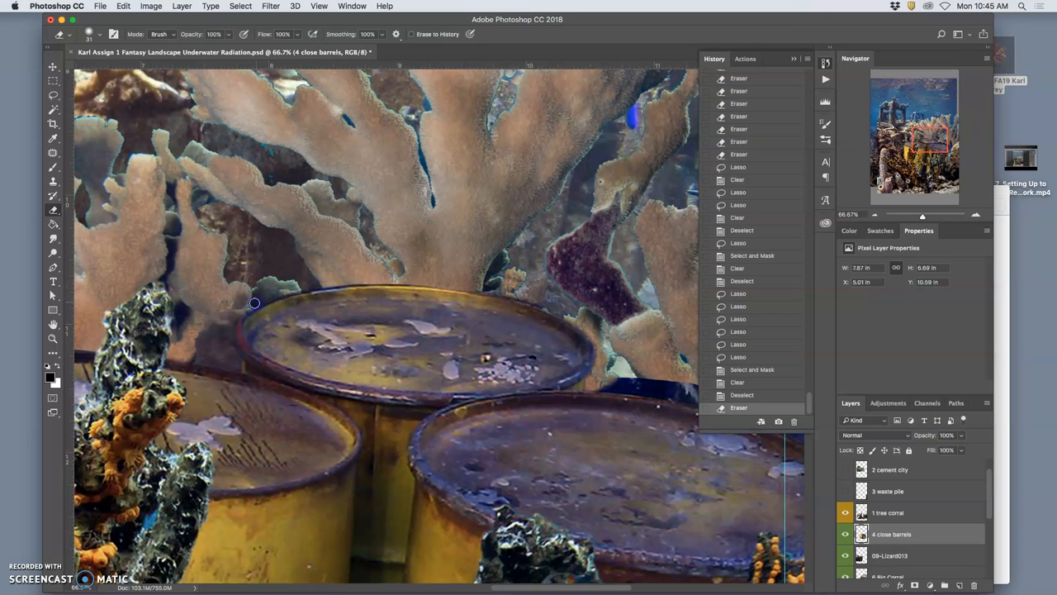
{"action": "mouse_move", "coordinate": [423, 282]}
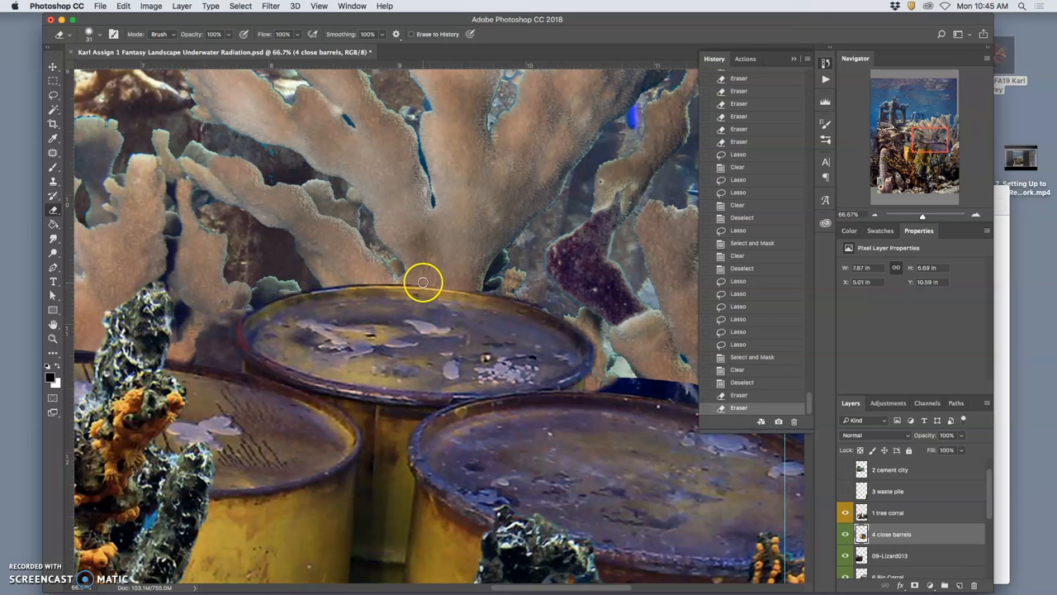
{"action": "mouse_move", "coordinate": [338, 285]}
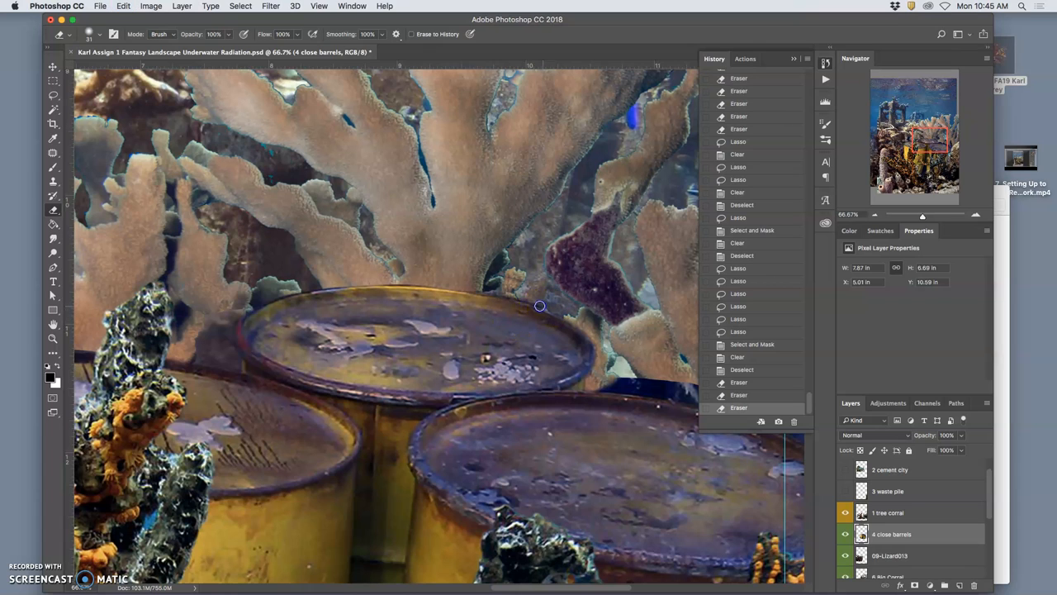
{"action": "mouse_move", "coordinate": [485, 290]}
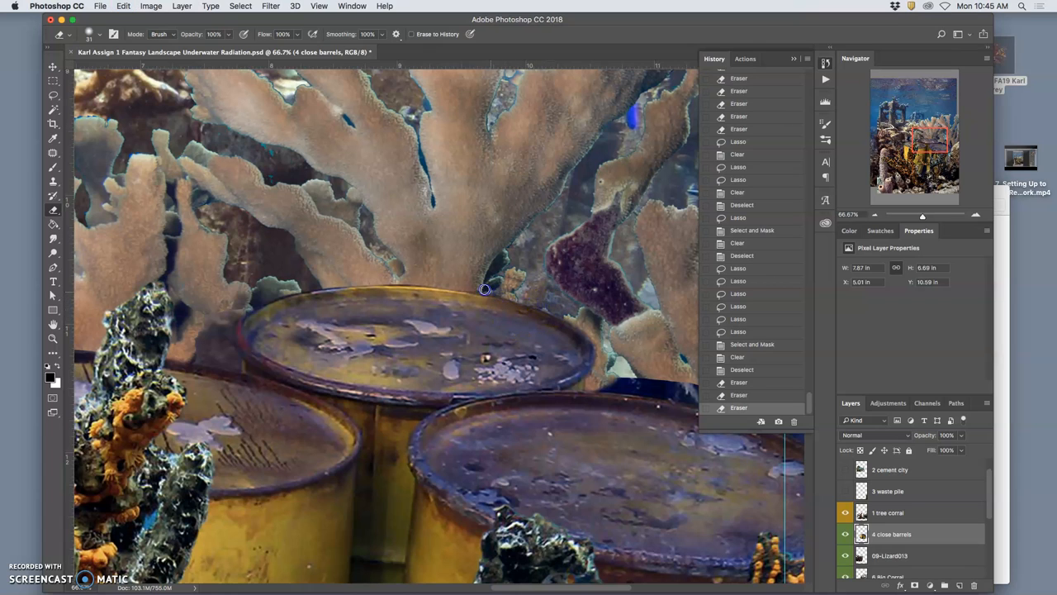
{"action": "mouse_move", "coordinate": [536, 289]}
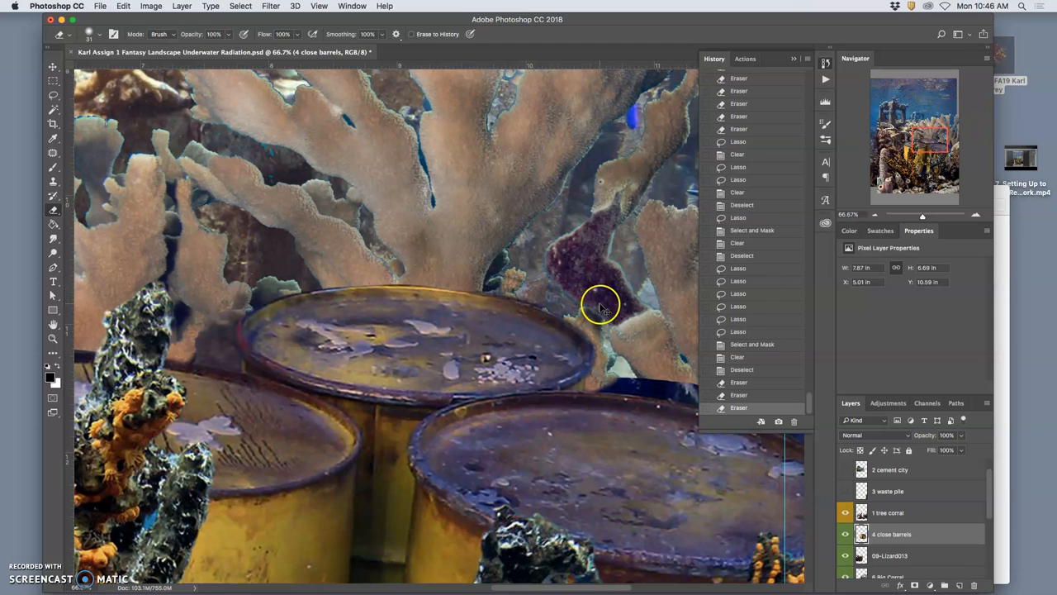
{"action": "mouse_move", "coordinate": [547, 307]}
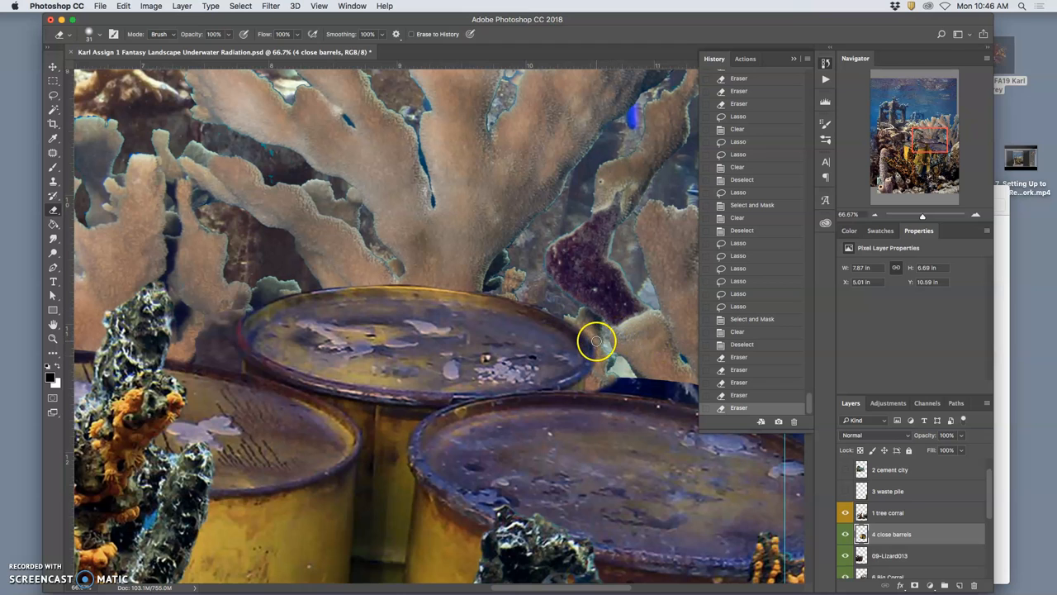
{"action": "mouse_move", "coordinate": [587, 379]}
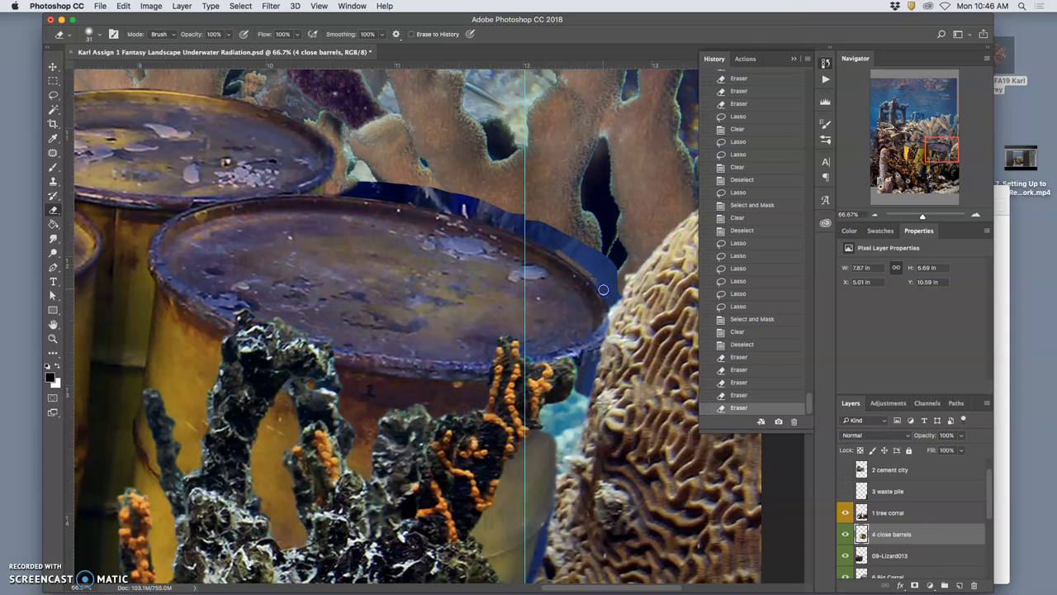
{"action": "mouse_move", "coordinate": [611, 328]}
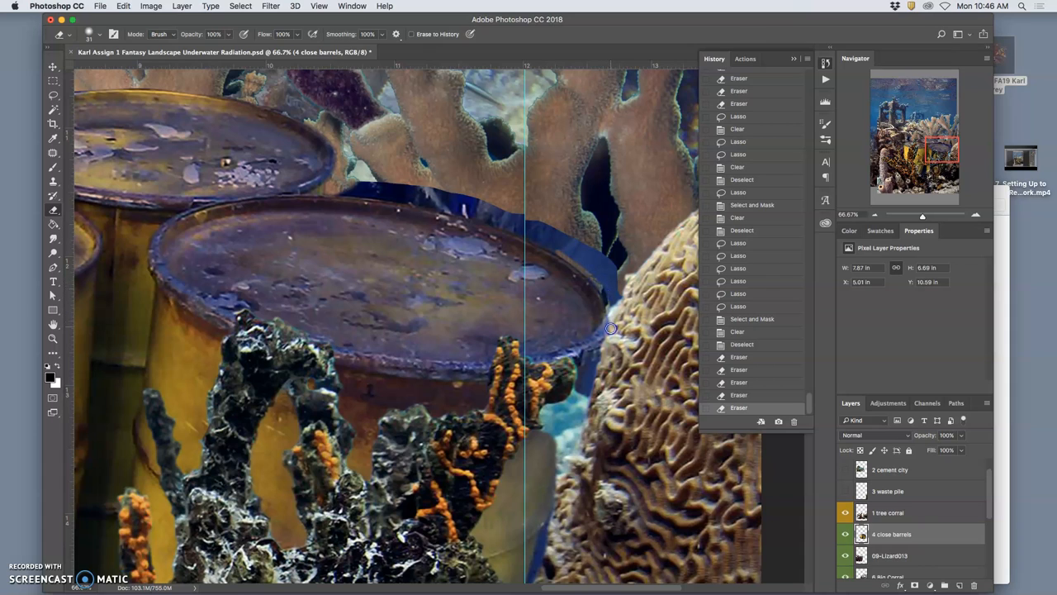
{"action": "mouse_move", "coordinate": [591, 363]}
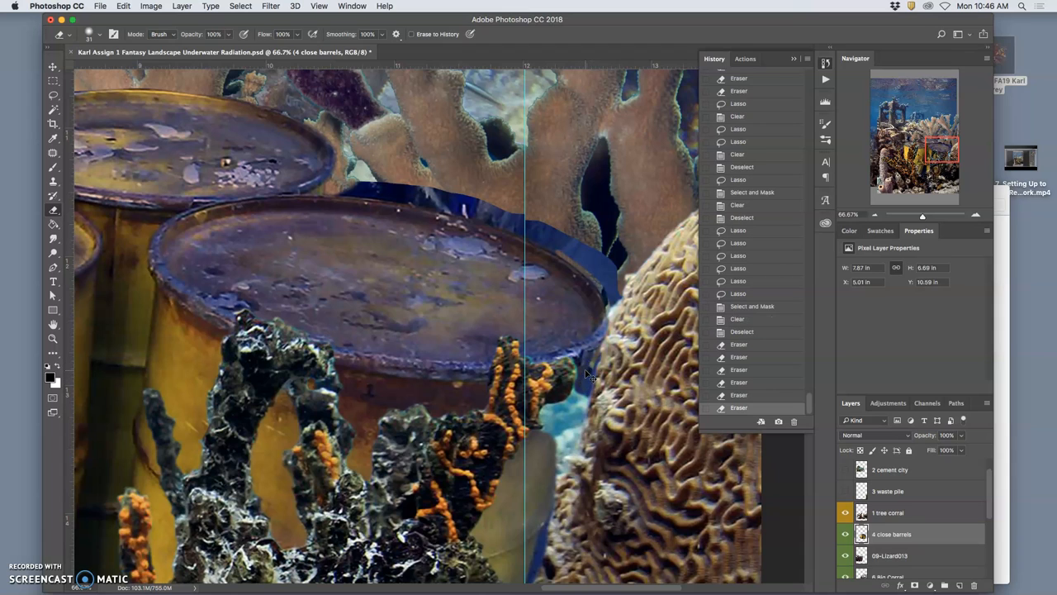
{"action": "mouse_move", "coordinate": [586, 397]}
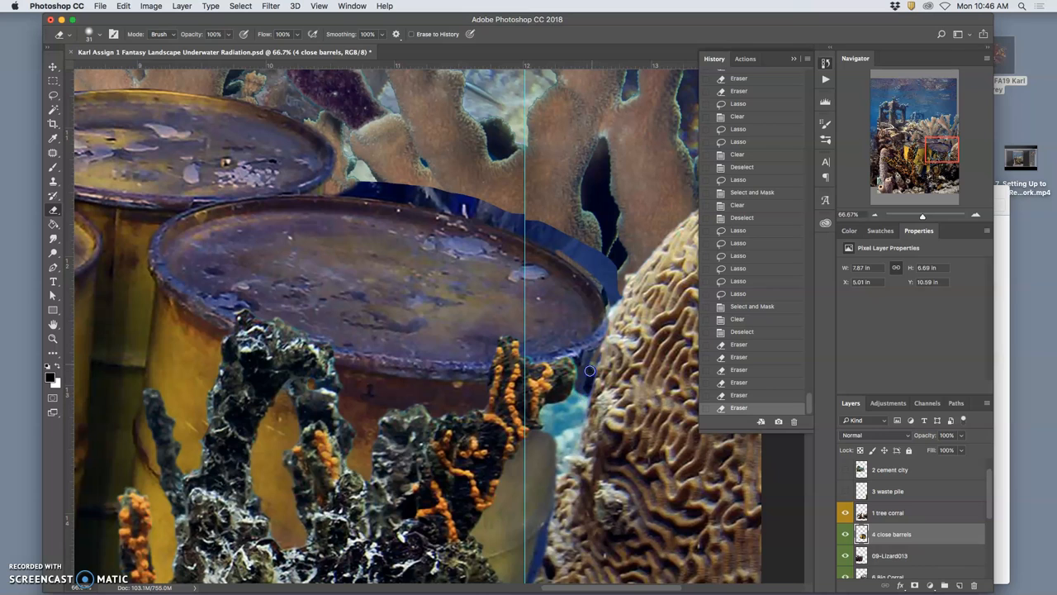
{"action": "mouse_move", "coordinate": [625, 331]}
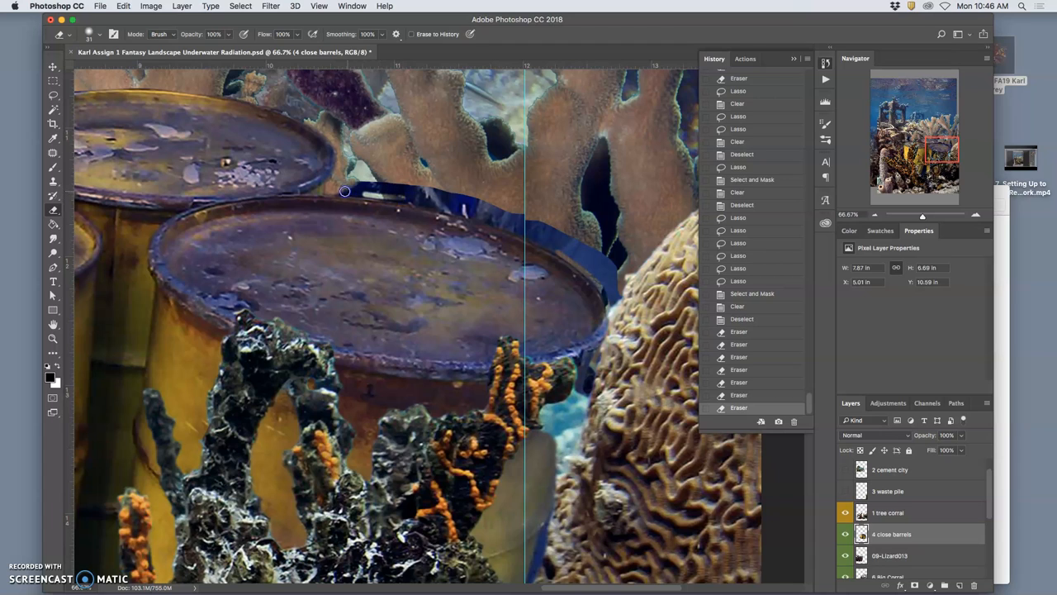
{"action": "mouse_move", "coordinate": [355, 192]}
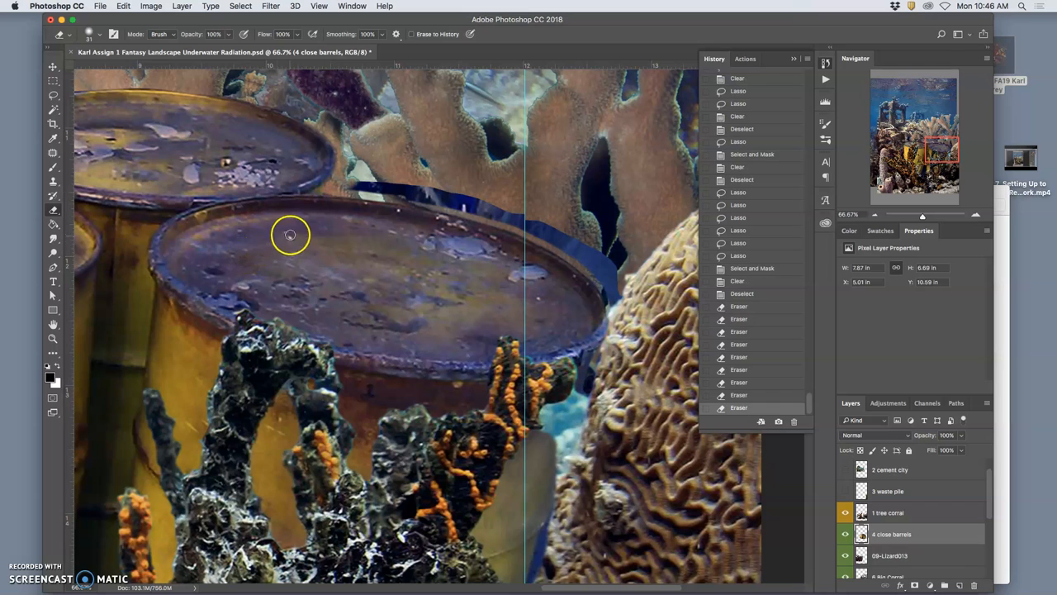
{"action": "mouse_move", "coordinate": [54, 107]}
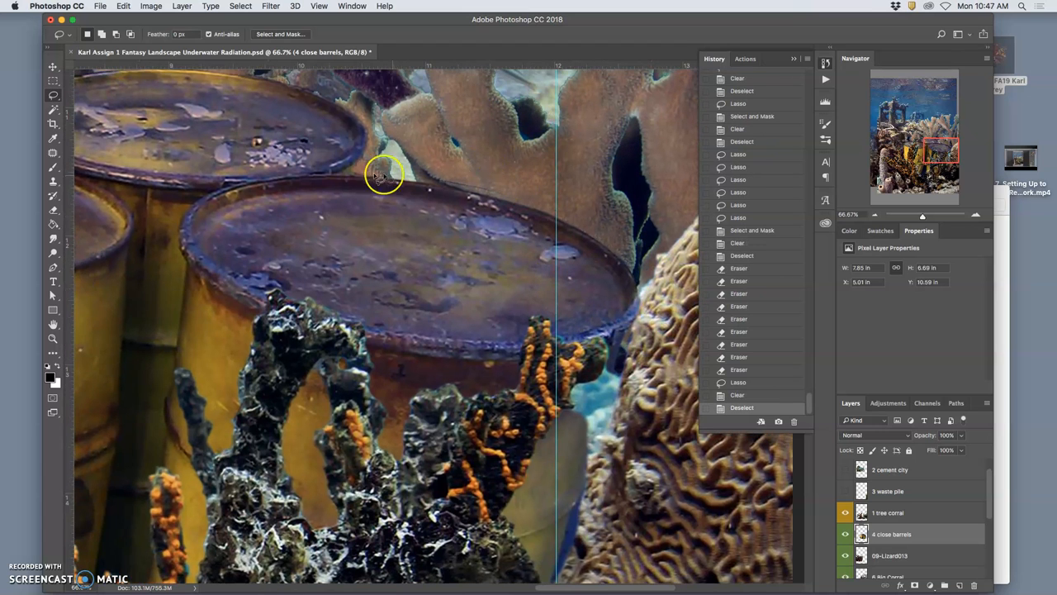
{"action": "left_click", "coordinate": [52, 209]}
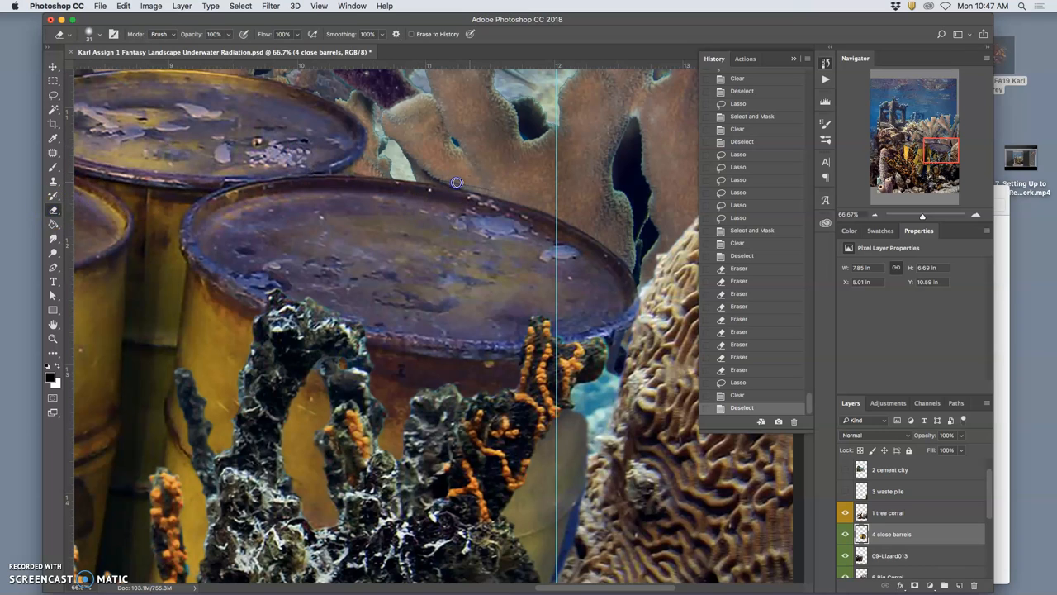
{"action": "mouse_move", "coordinate": [470, 184]}
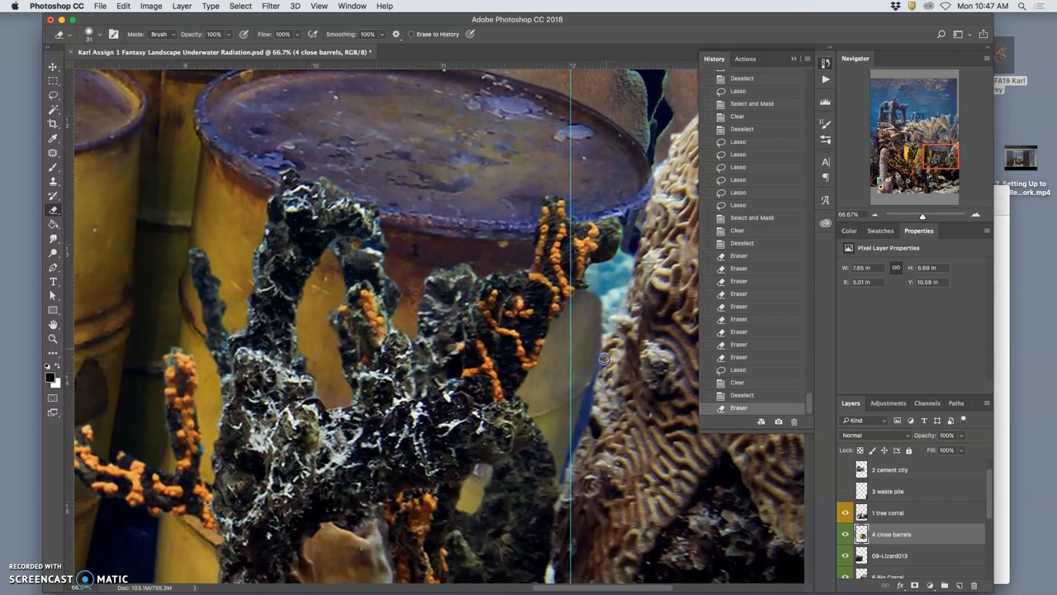
{"action": "mouse_move", "coordinate": [571, 454]}
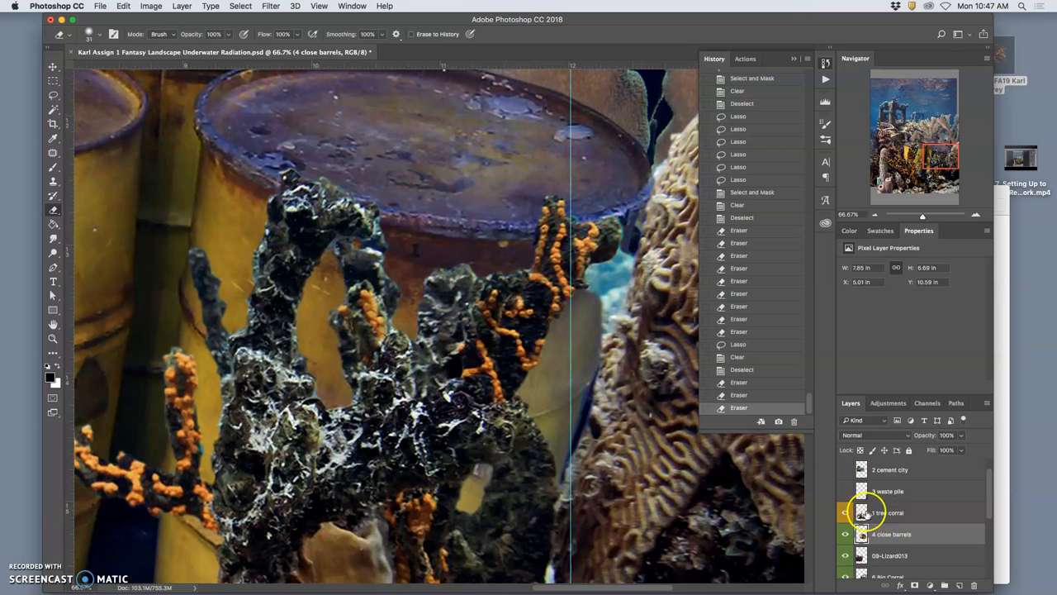
Target the 1 tree corral layer and sponge saturation changes over the coral
{"action": "left_click", "coordinate": [888, 512]}
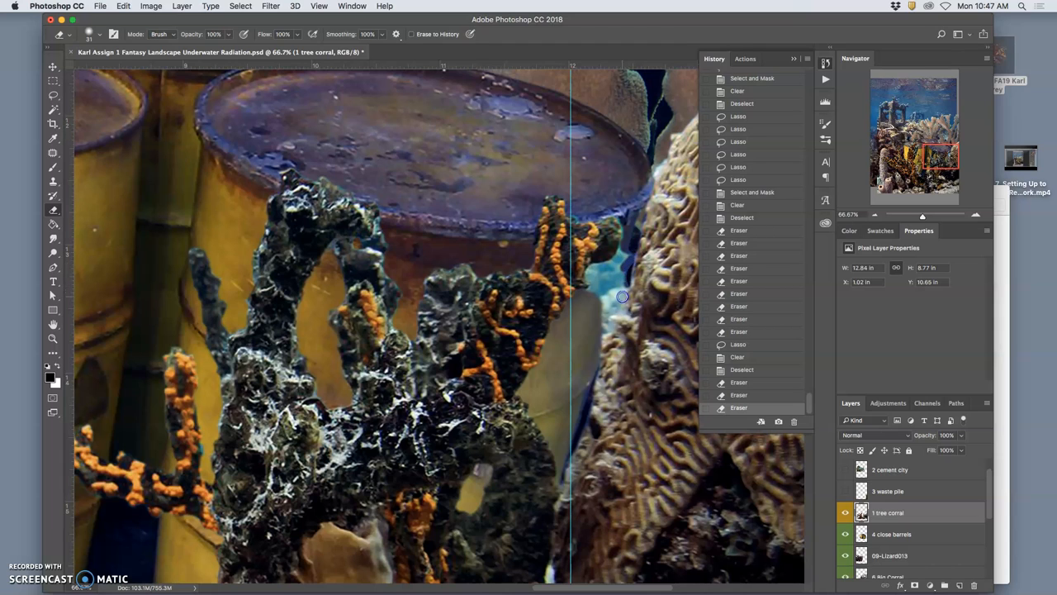
{"action": "mouse_move", "coordinate": [600, 329]}
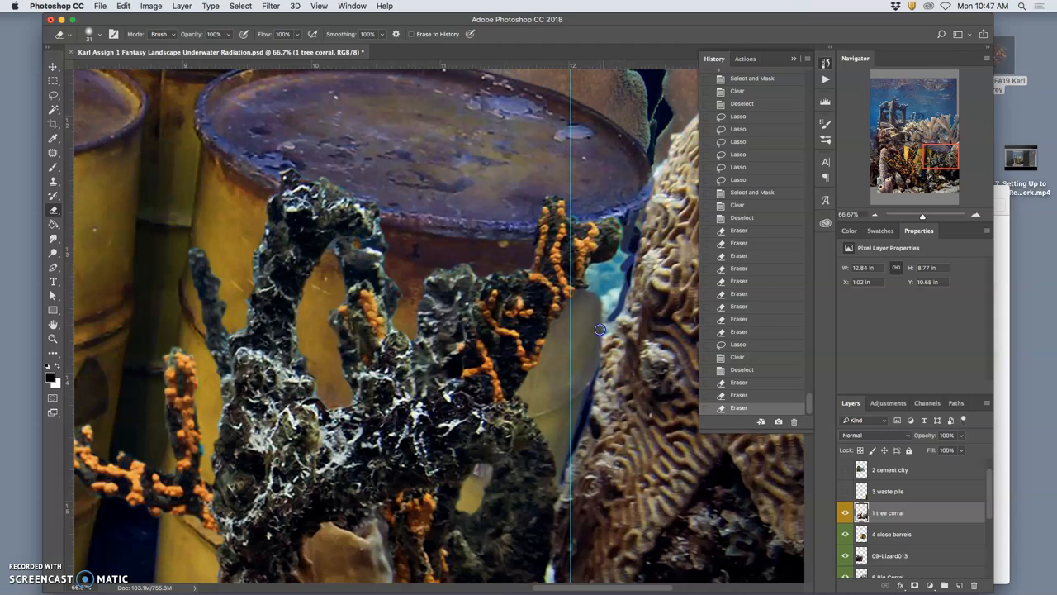
{"action": "mouse_move", "coordinate": [617, 318]}
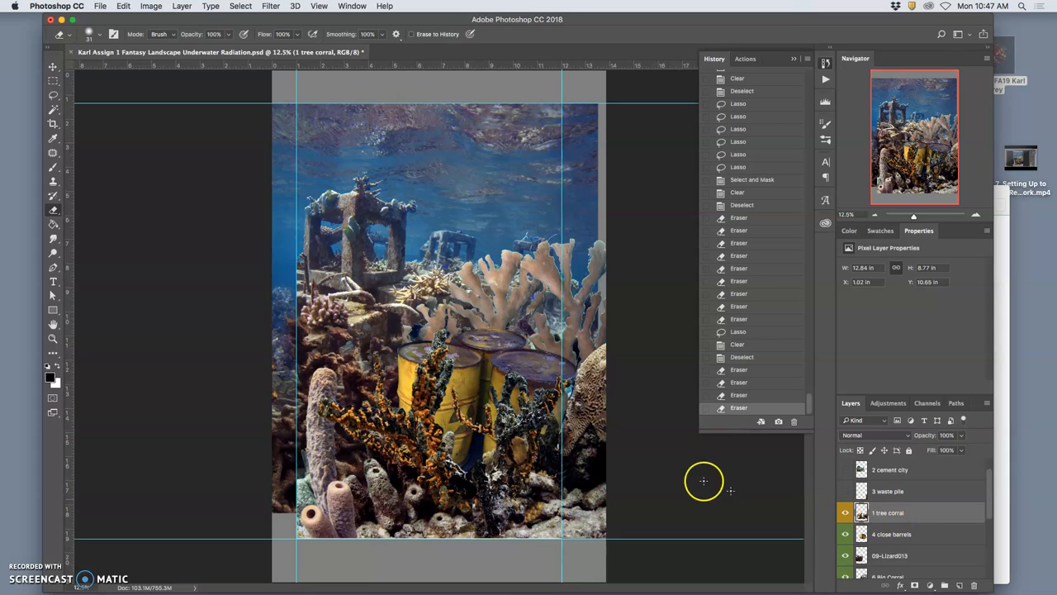
{"action": "left_click", "coordinate": [53, 253]}
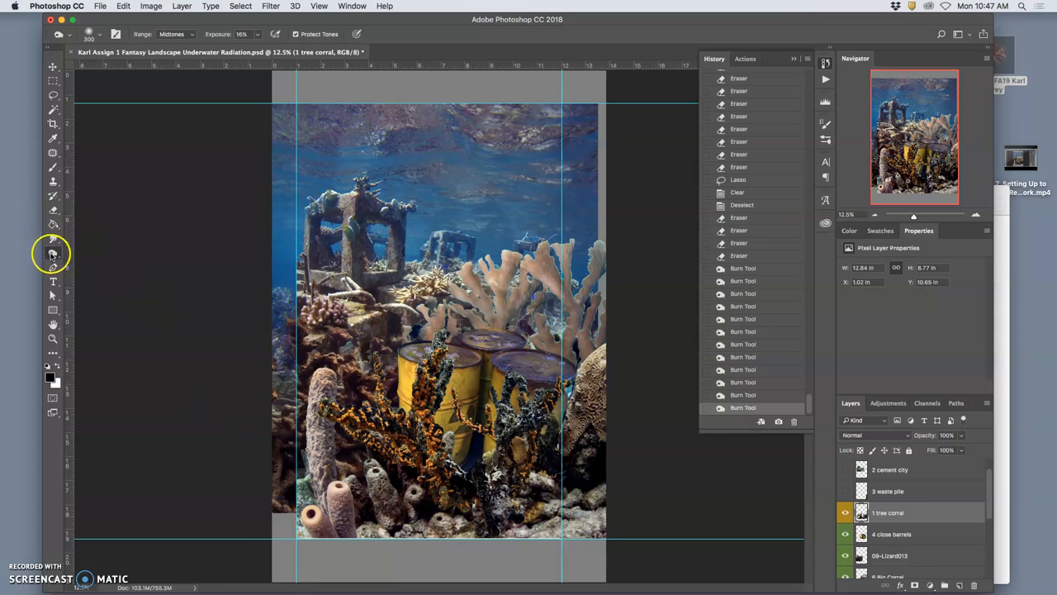
{"action": "left_click", "coordinate": [52, 252]}
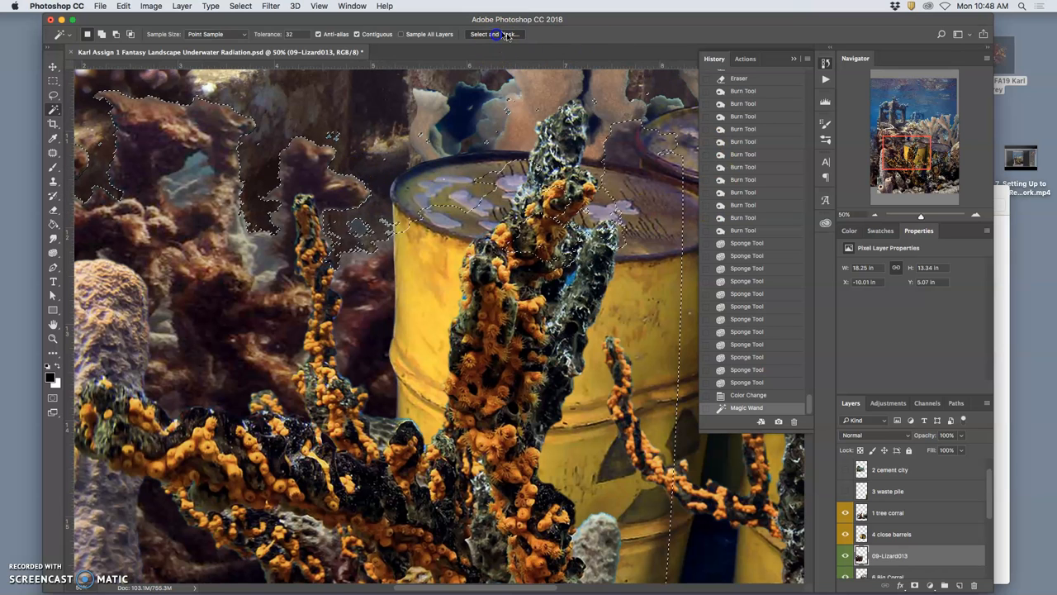
Refine the Lizard013 background selection, clear it, and erase leftover brown edges
{"action": "left_click", "coordinate": [494, 34]}
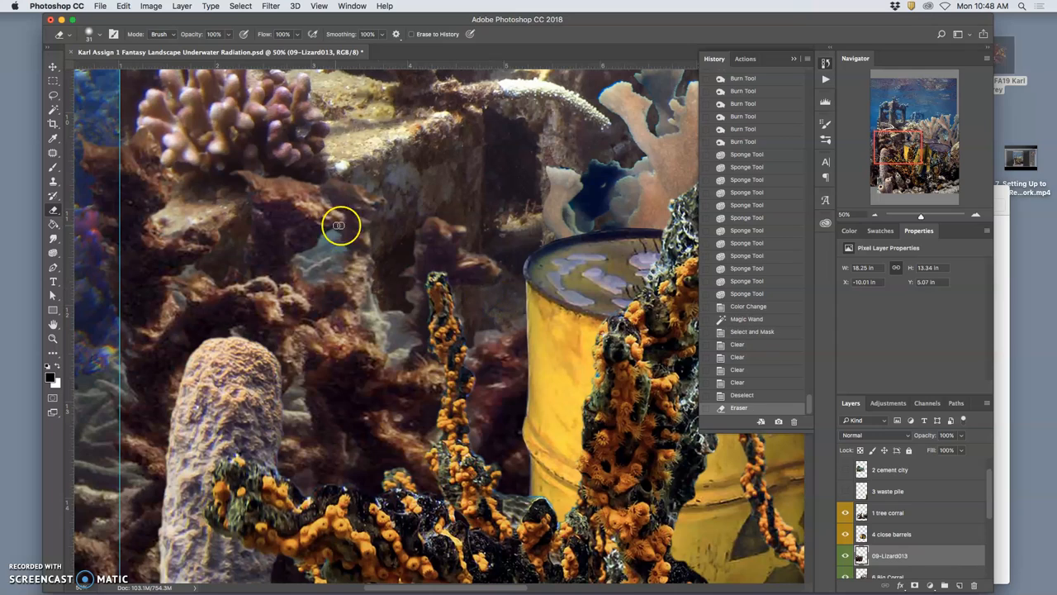
{"action": "left_click_drag", "start_coordinate": [339, 225], "coordinate": [380, 246]}
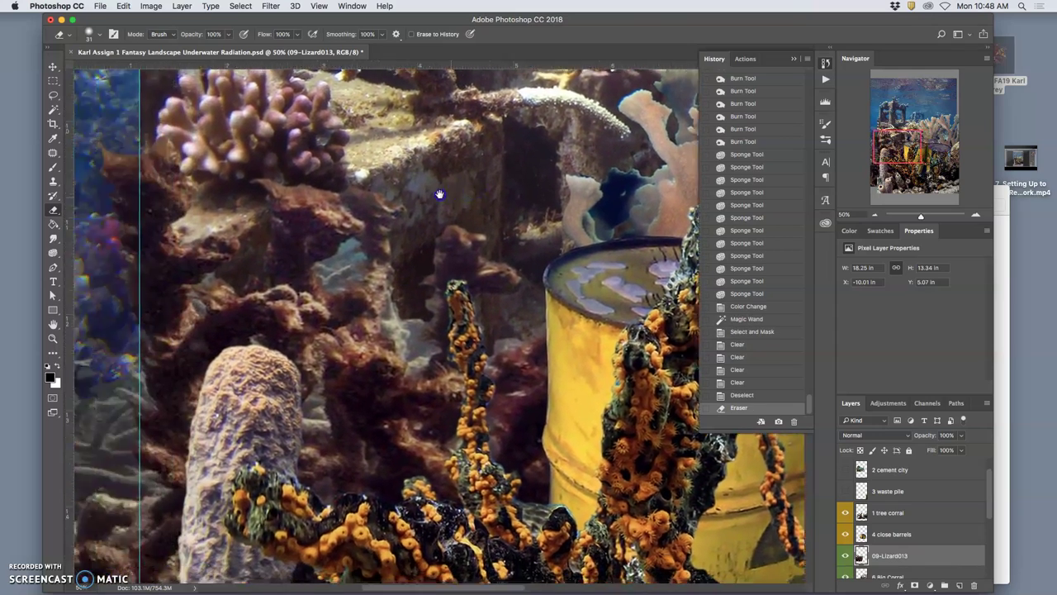
{"action": "left_click", "coordinate": [271, 6]}
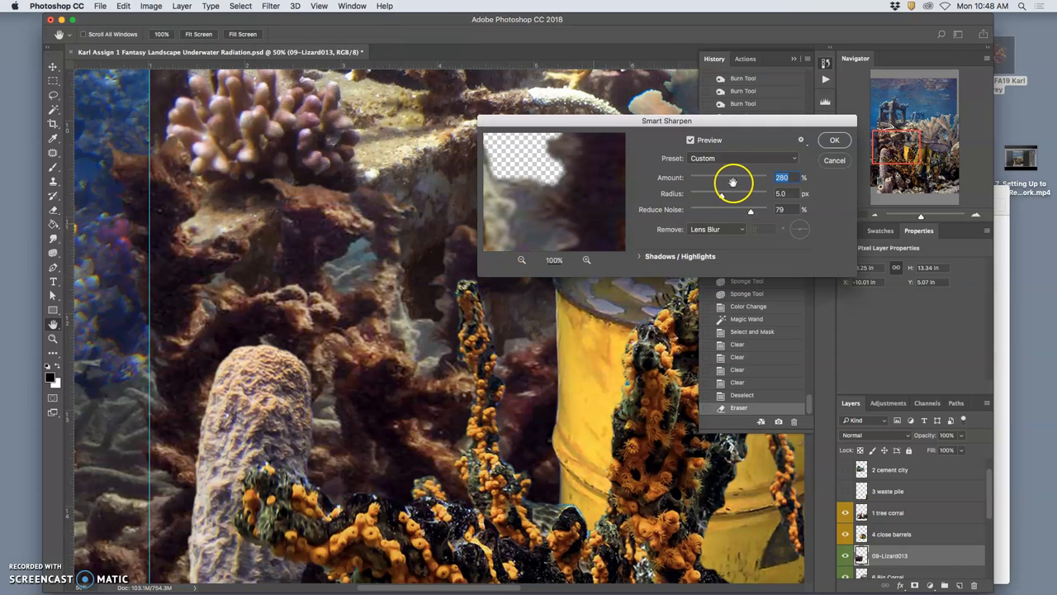
{"action": "mouse_move", "coordinate": [626, 219]}
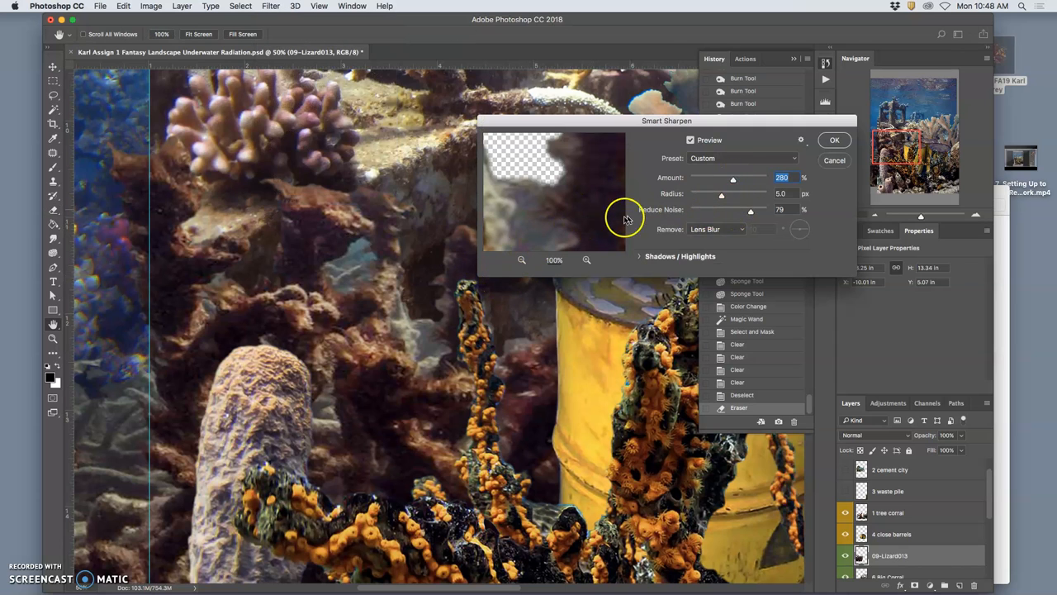
Apply Smart Sharpen with 280% amount, 1.3 px radius and 22% noise reduction
{"action": "left_click_drag", "start_coordinate": [750, 211], "coordinate": [707, 211]}
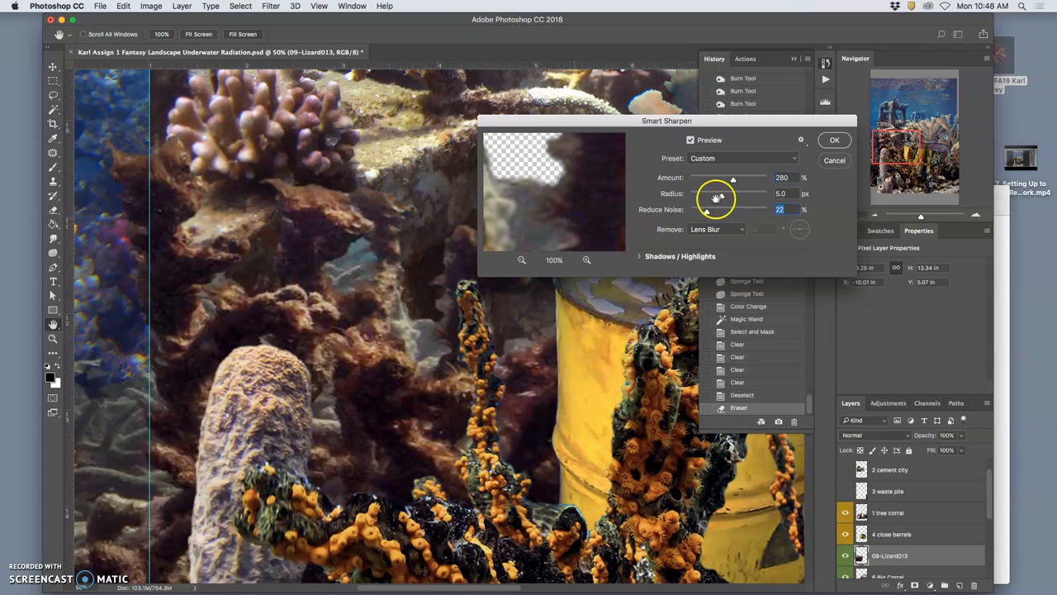
{"action": "left_click_drag", "start_coordinate": [716, 193], "coordinate": [733, 193]}
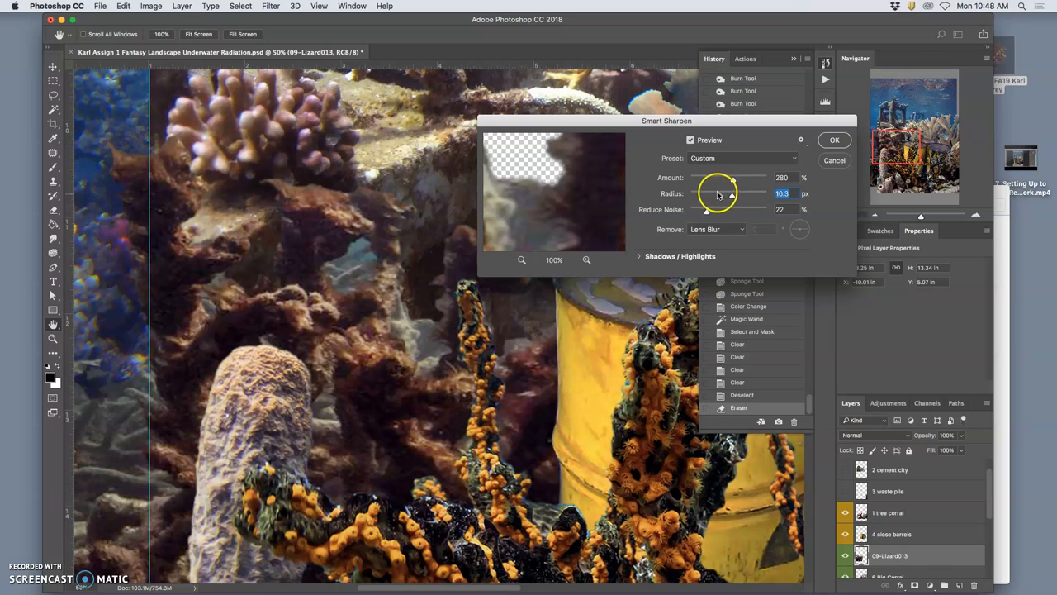
{"action": "left_click_drag", "start_coordinate": [732, 193], "coordinate": [712, 193]}
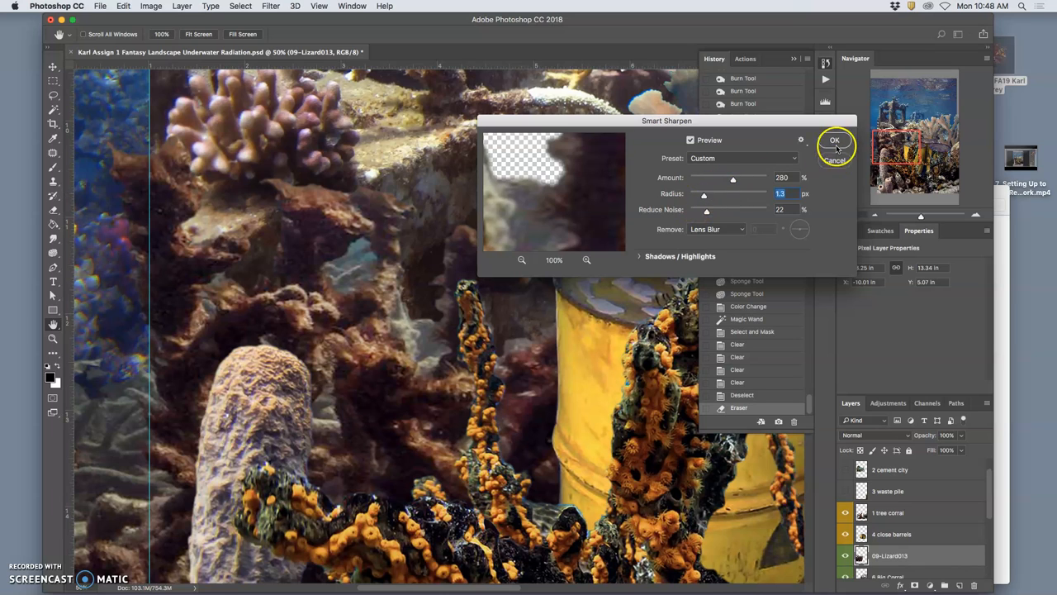
{"action": "left_click", "coordinate": [833, 140]}
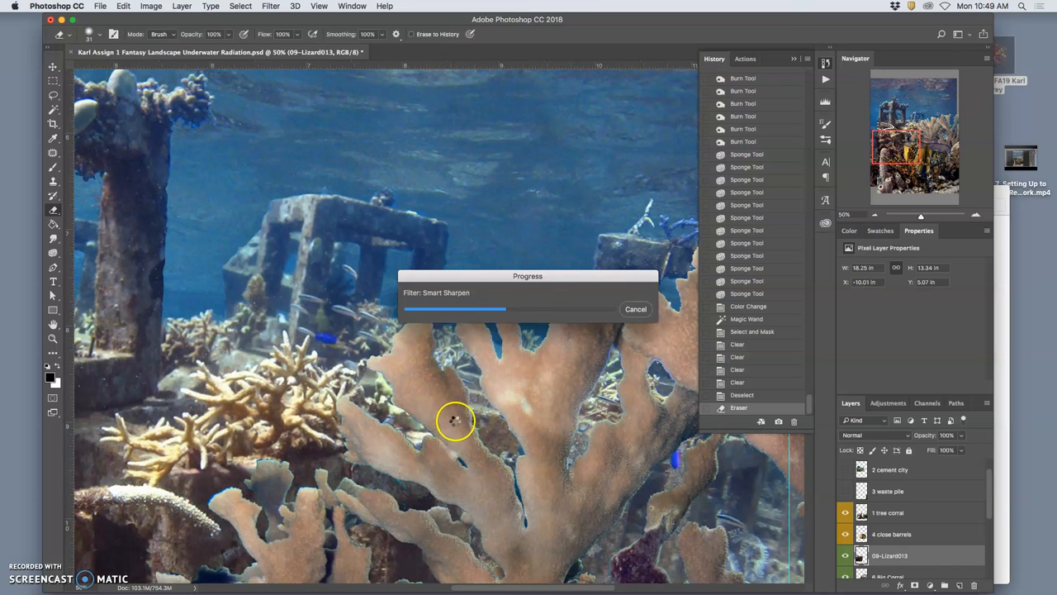
{"action": "mouse_move", "coordinate": [377, 252]}
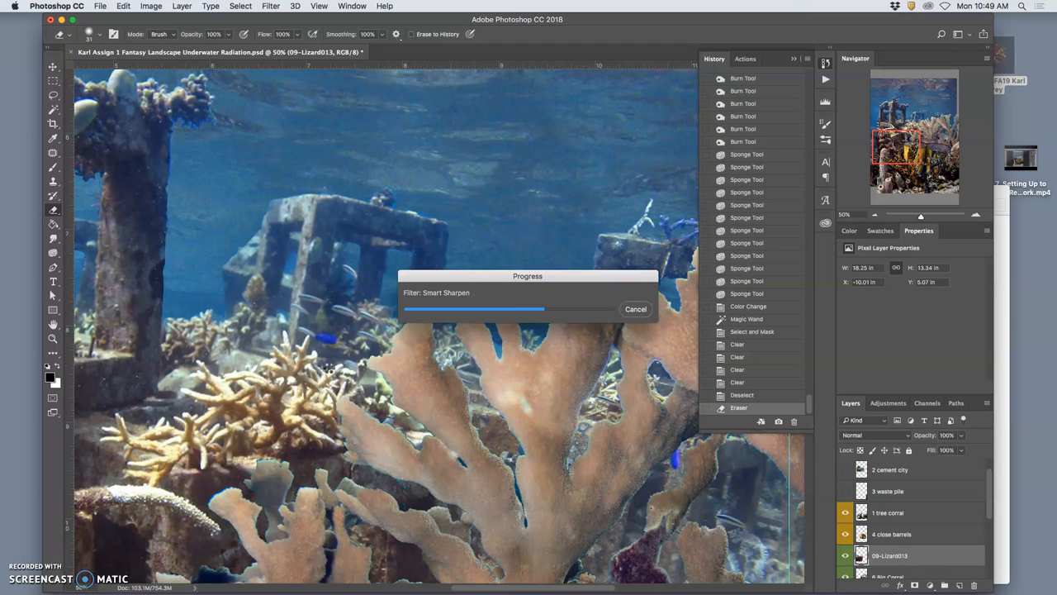
{"action": "mouse_move", "coordinate": [312, 398]}
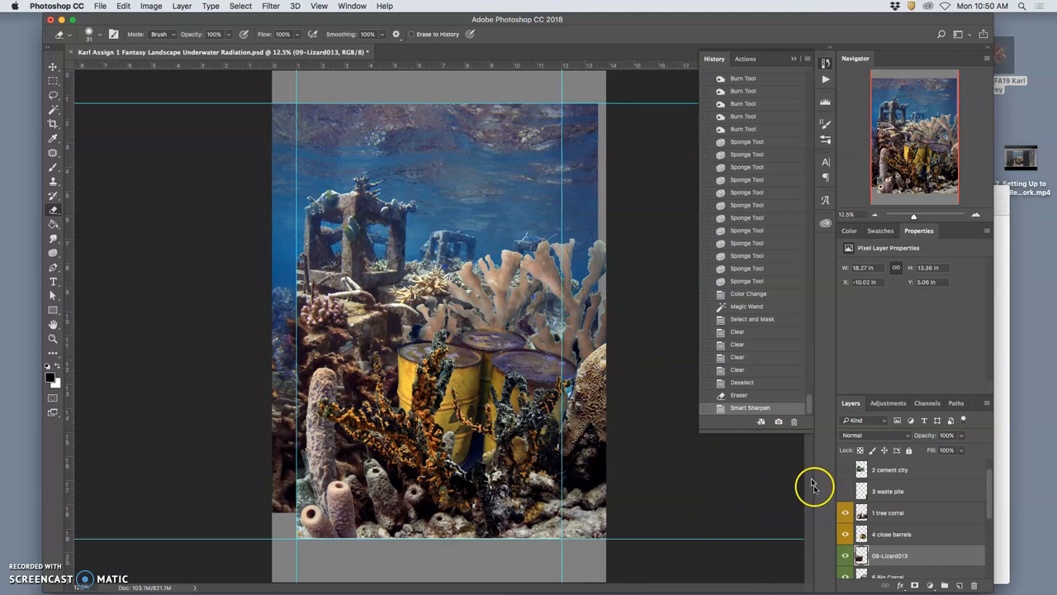
On 6 Big Corral, wand-select the top and rear water, refine, and delete it
{"action": "left_click", "coordinate": [846, 555]}
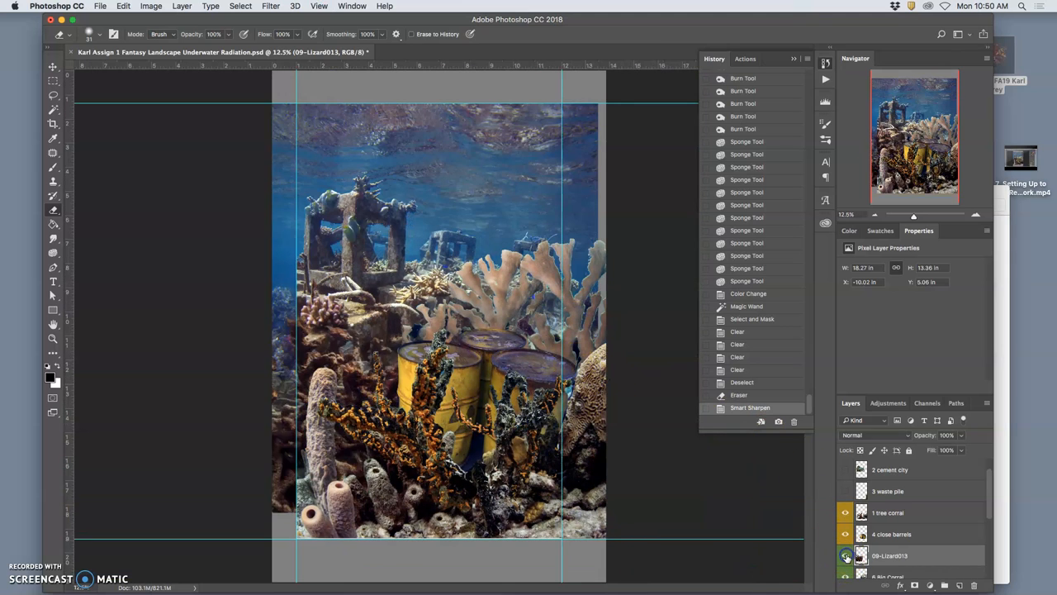
{"action": "left_click", "coordinate": [845, 555]}
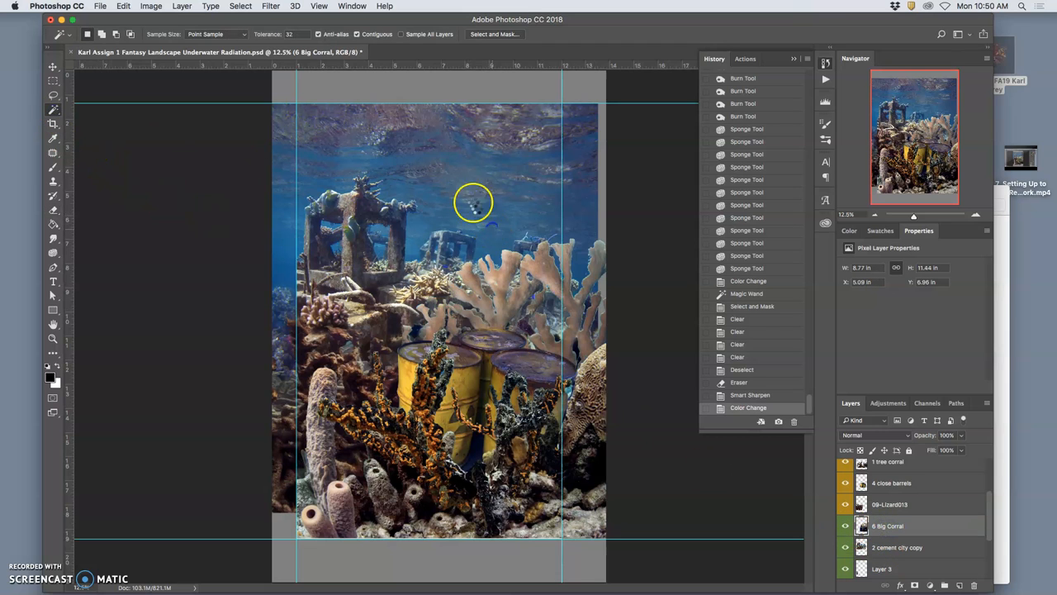
{"action": "left_click", "coordinate": [536, 293]}
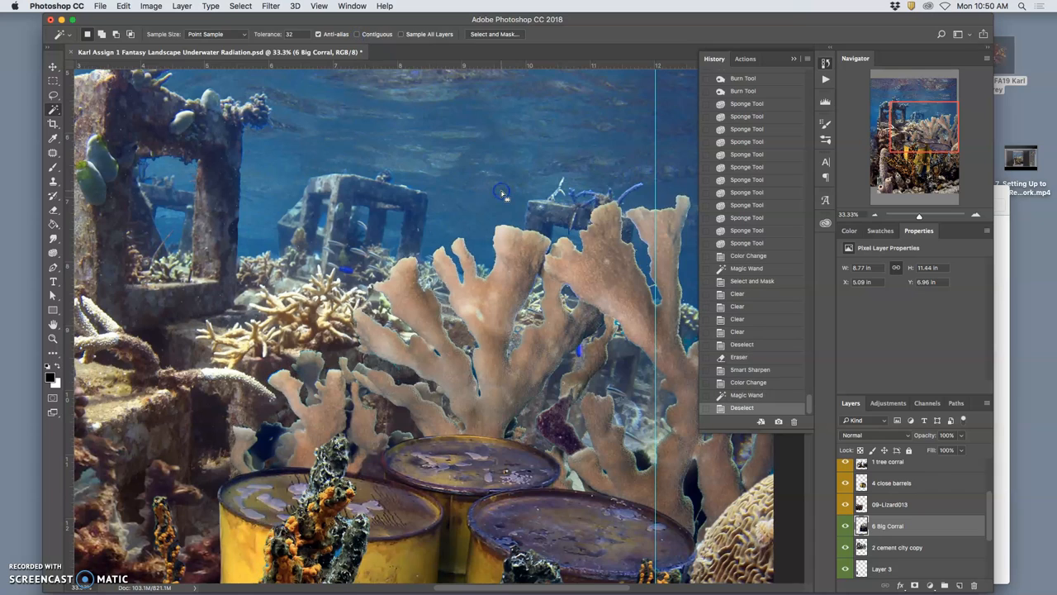
{"action": "left_click", "coordinate": [531, 455]}
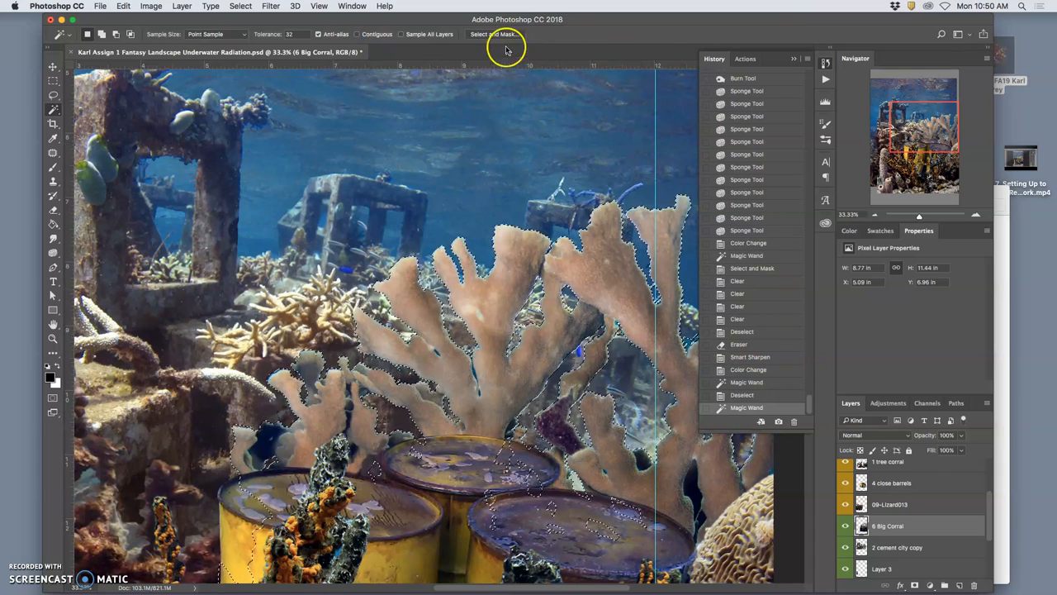
{"action": "left_click", "coordinate": [494, 34]}
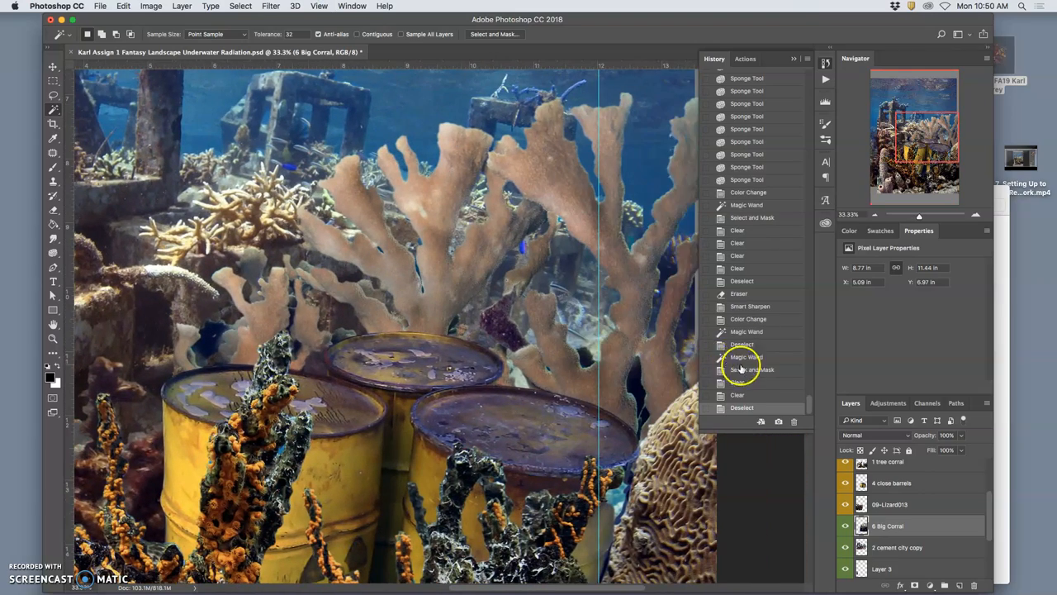
{"action": "left_click", "coordinate": [742, 344]}
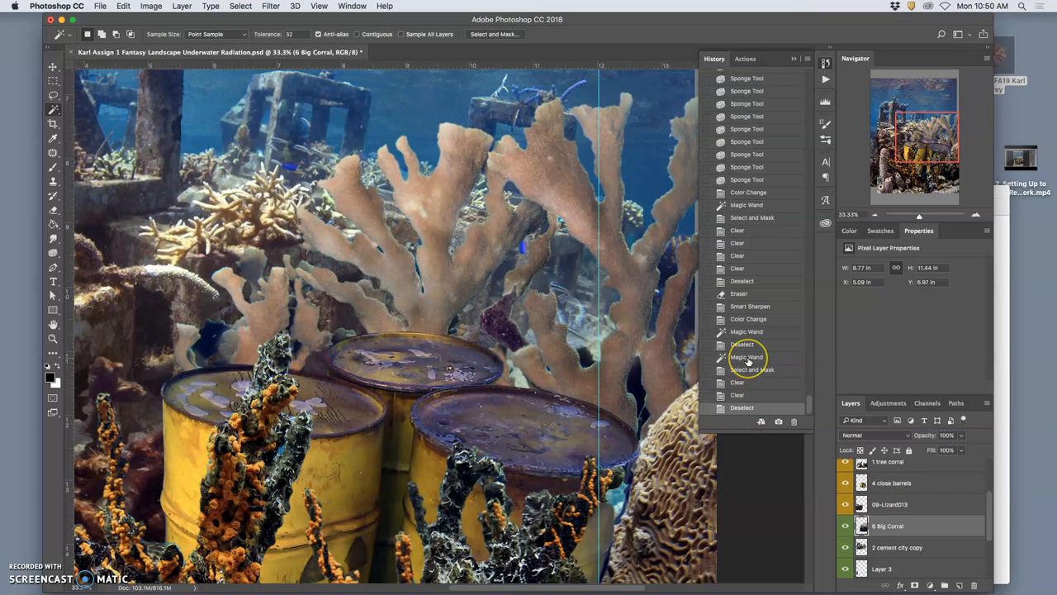
{"action": "left_click", "coordinate": [742, 345]}
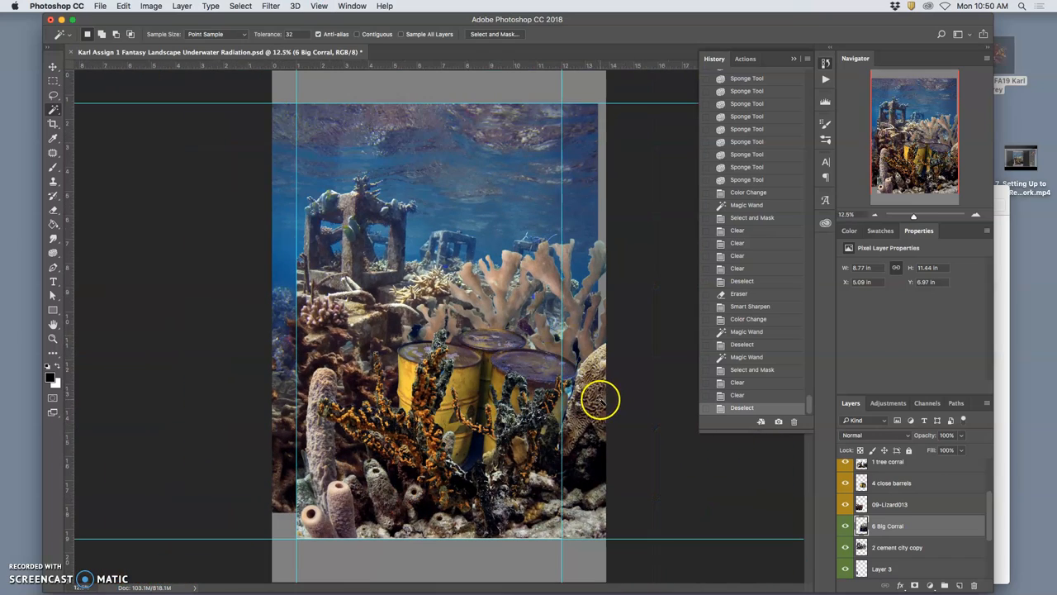
Apply Levels with a 0.83 midtone value to the big coral layer
{"action": "left_click", "coordinate": [150, 6]}
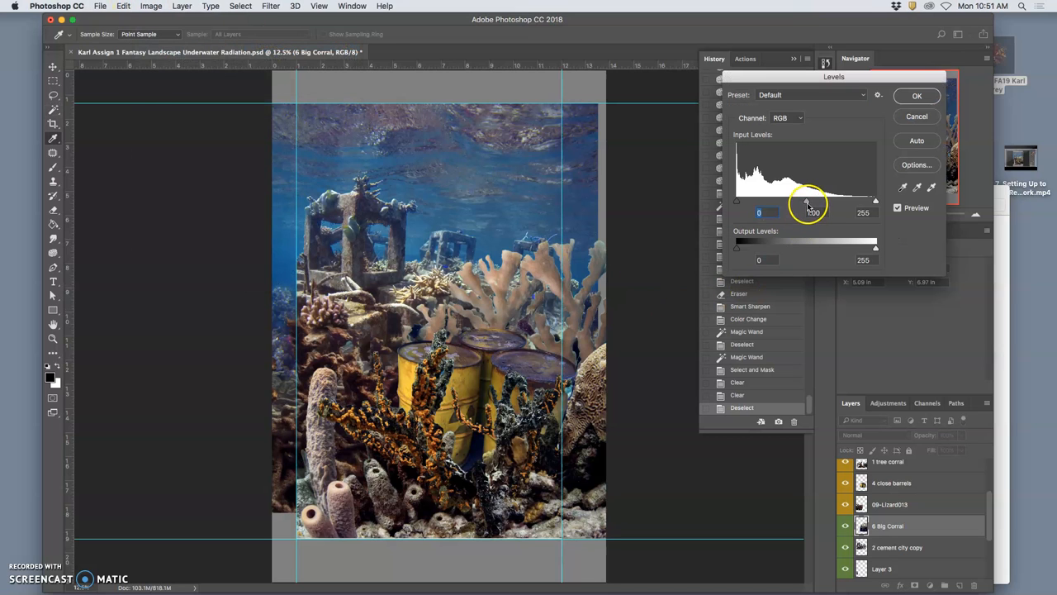
{"action": "left_click_drag", "start_coordinate": [826, 201], "coordinate": [817, 201]}
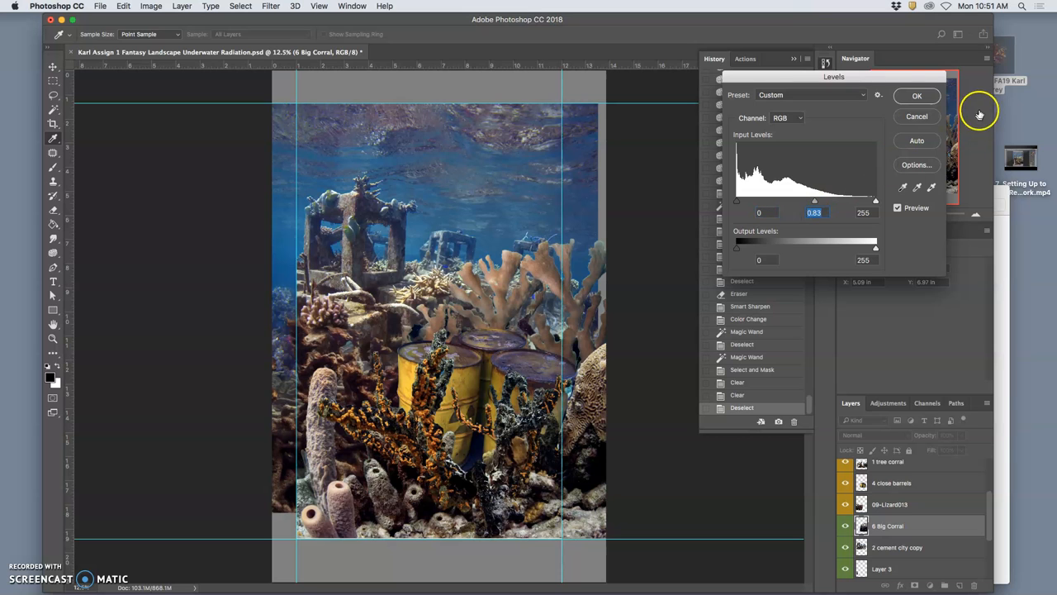
{"action": "left_click", "coordinate": [917, 95]}
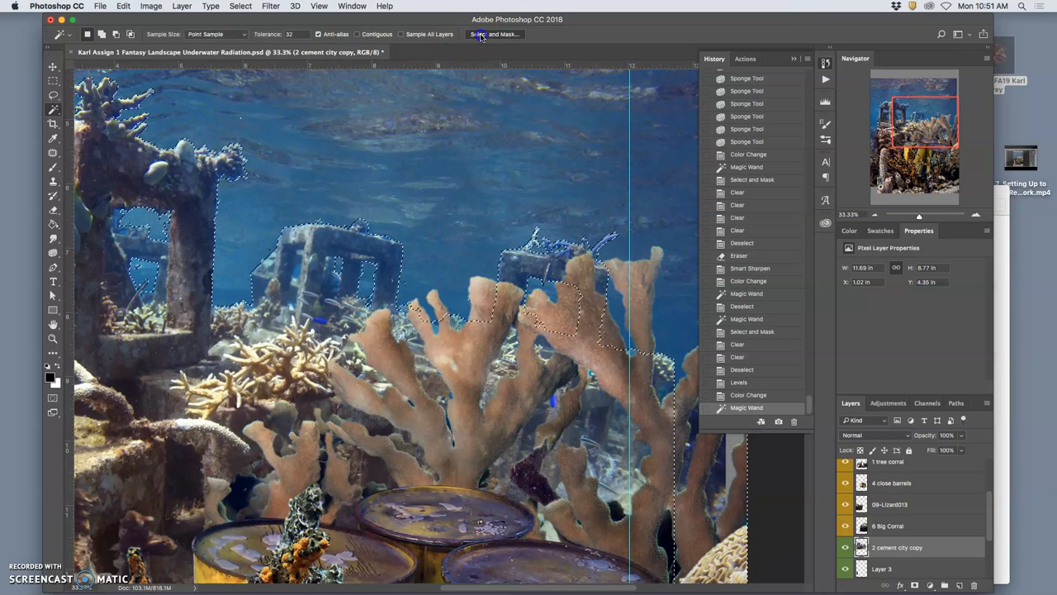
Refine the wand-selected water on 2 cement city copy and delete it
{"action": "left_click", "coordinate": [494, 34]}
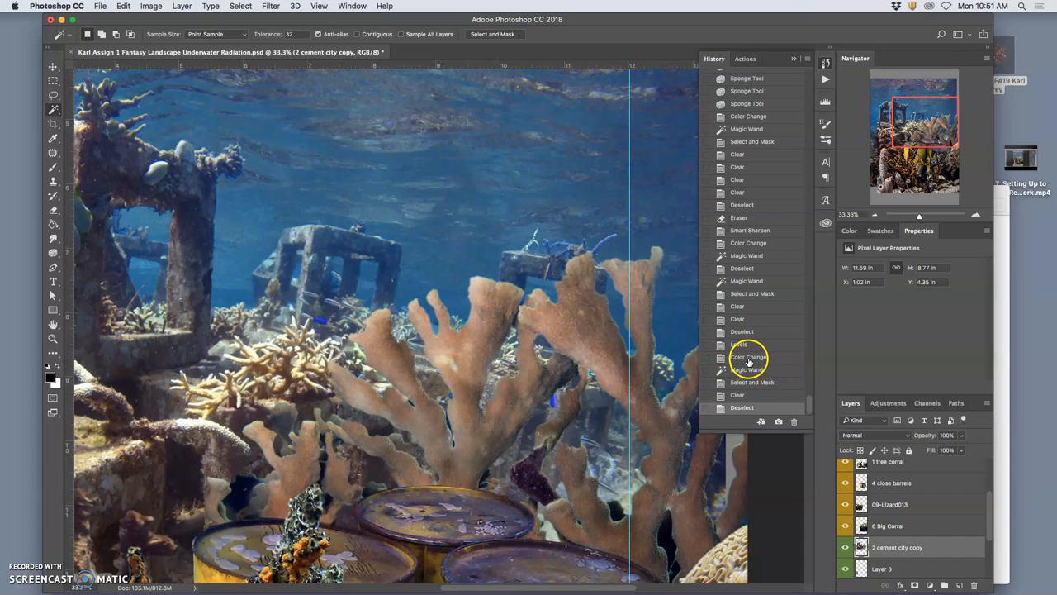
{"action": "left_click", "coordinate": [748, 356]}
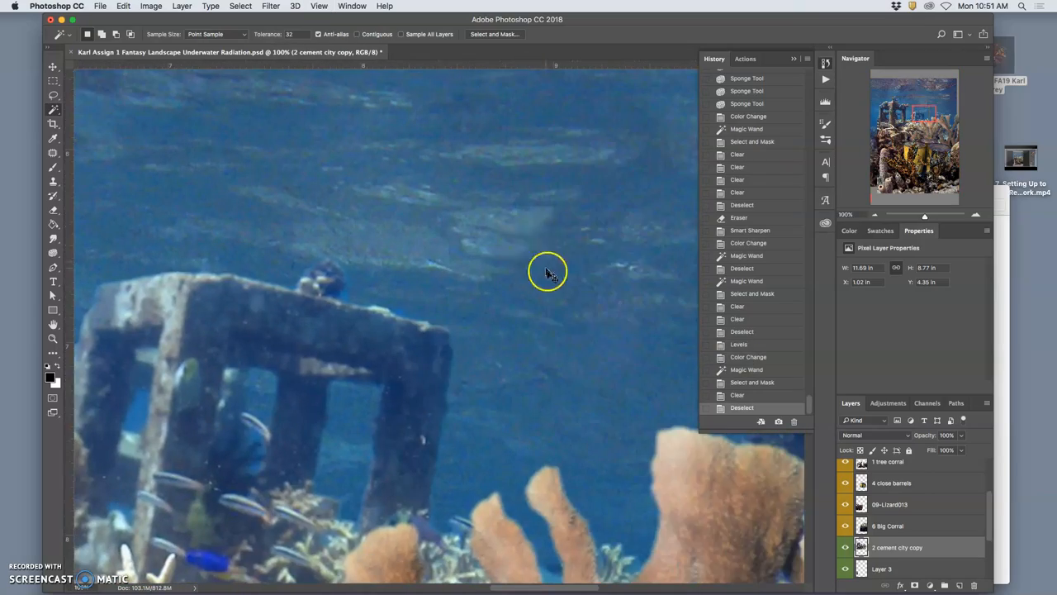
{"action": "mouse_move", "coordinate": [326, 272]}
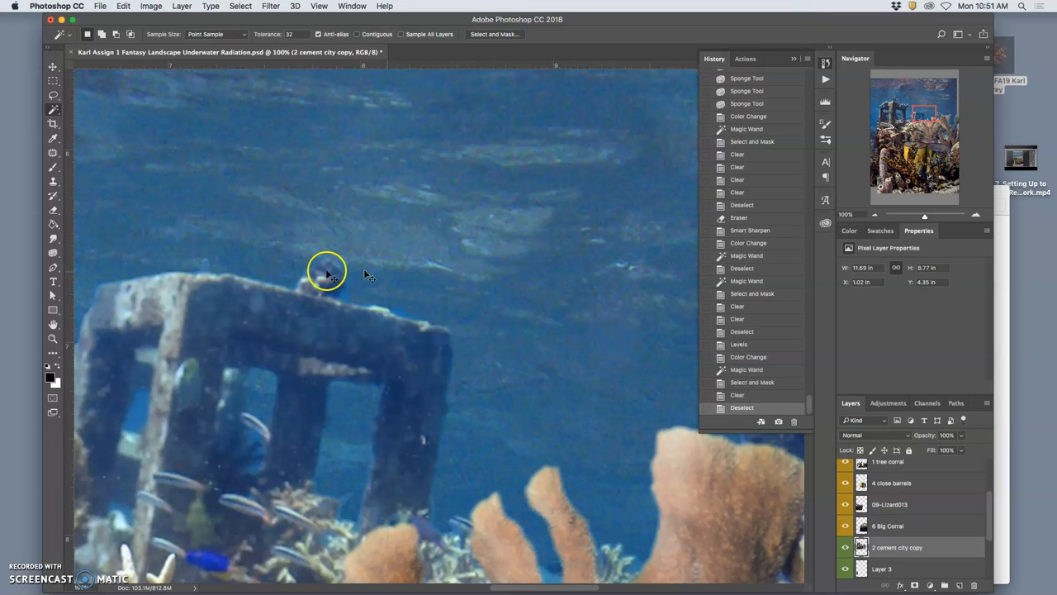